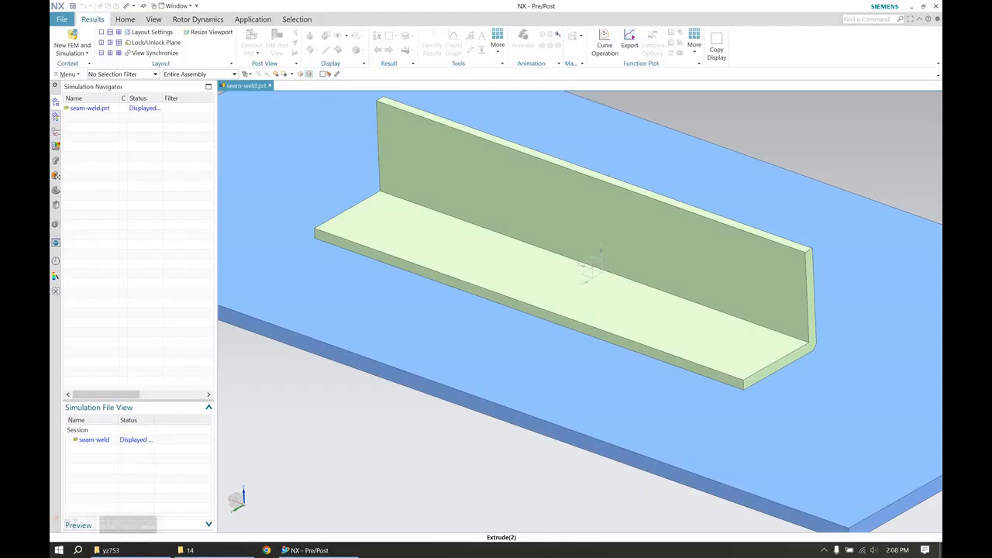
mouse_move(634, 360)
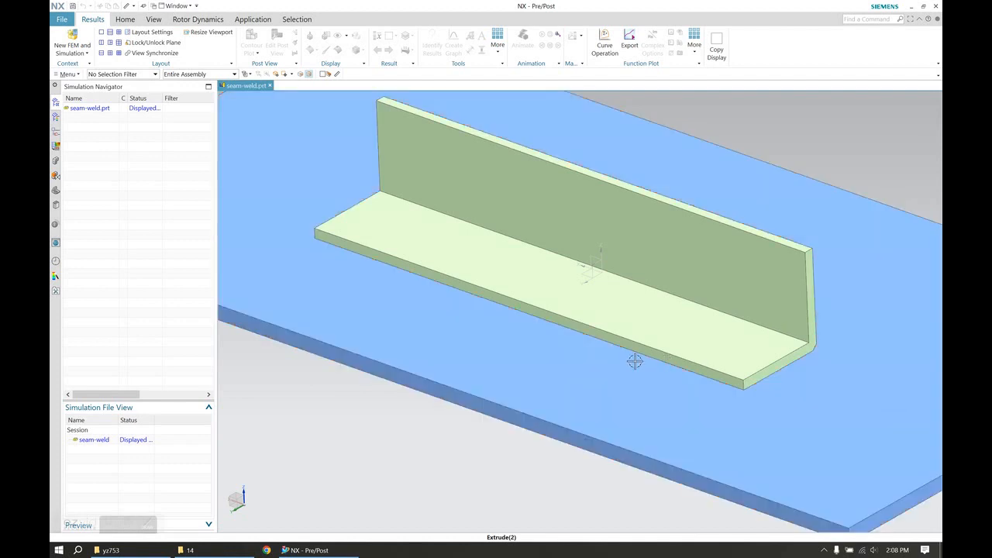
mouse_move(387, 457)
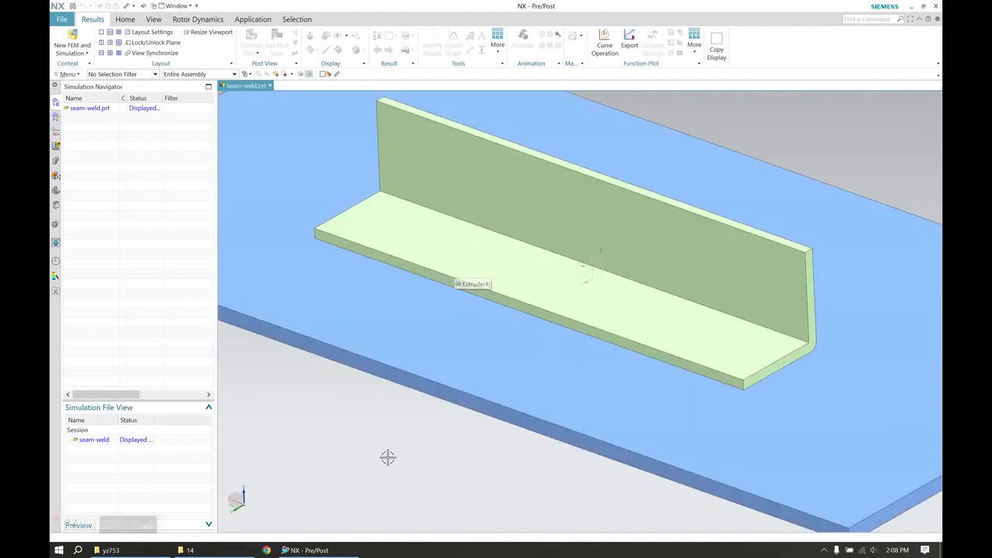
mouse_move(511, 431)
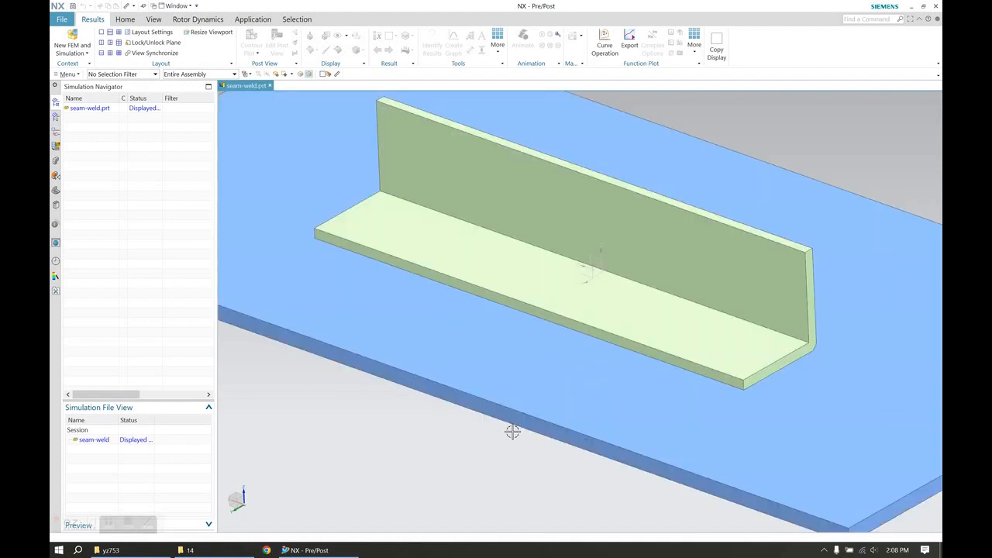
mouse_move(412, 400)
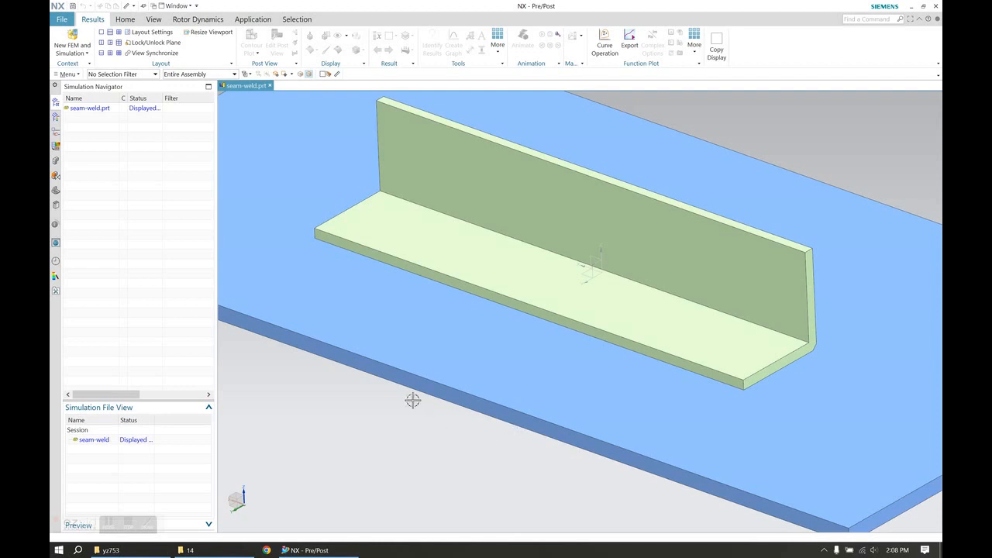
mouse_move(317, 249)
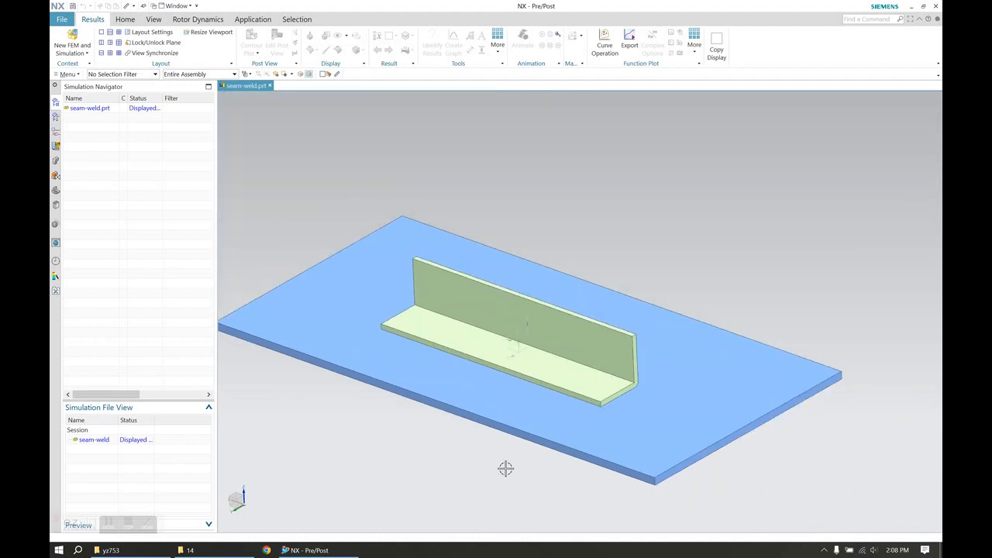
Orbit the angle iron and plate assembly to an overall view before analysis
left_click(542, 325)
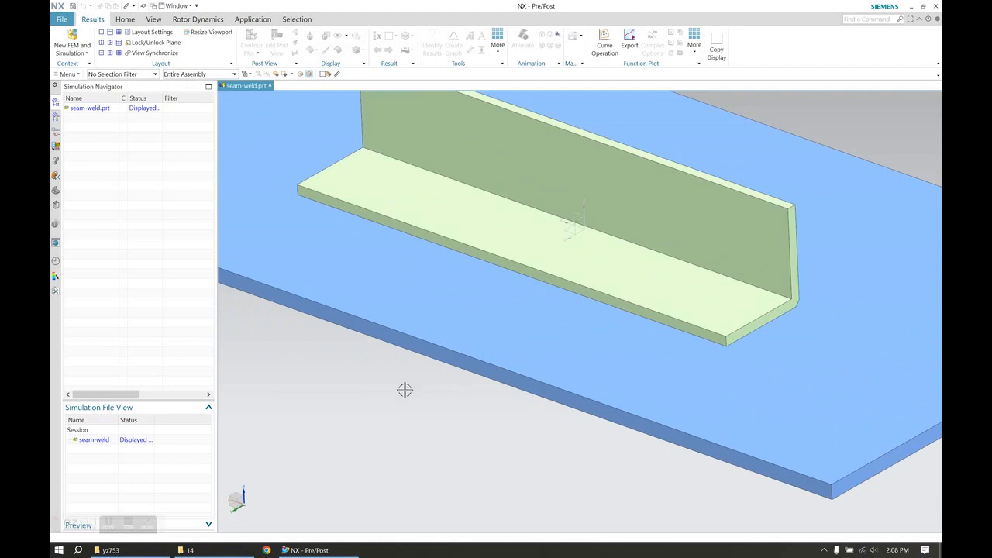
mouse_move(411, 235)
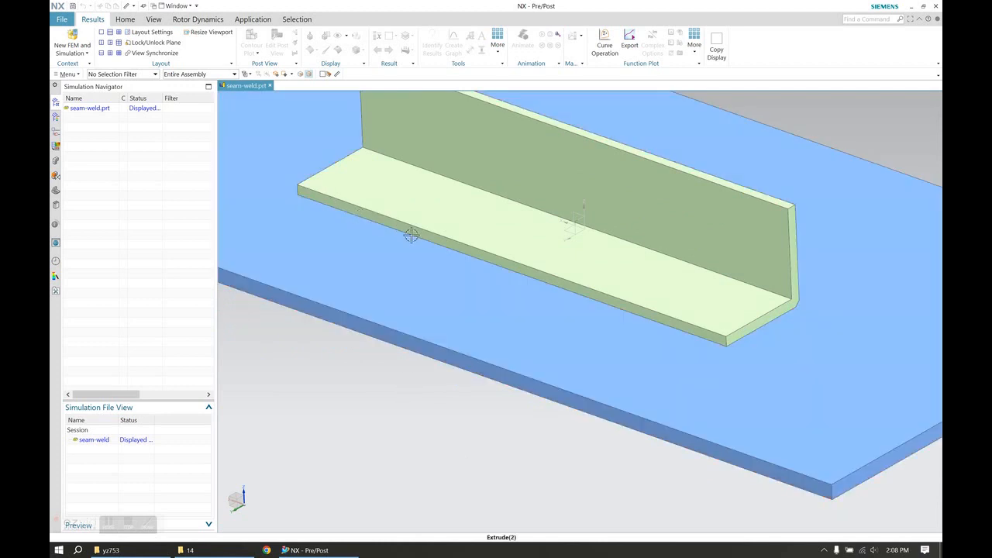
left_click_drag(411, 235, 689, 304)
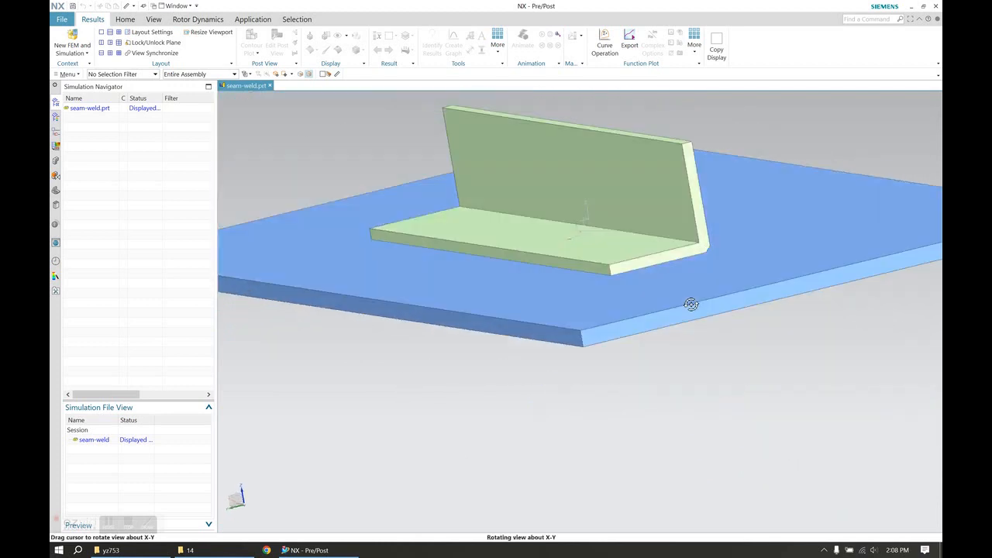
left_click_drag(690, 303, 586, 225)
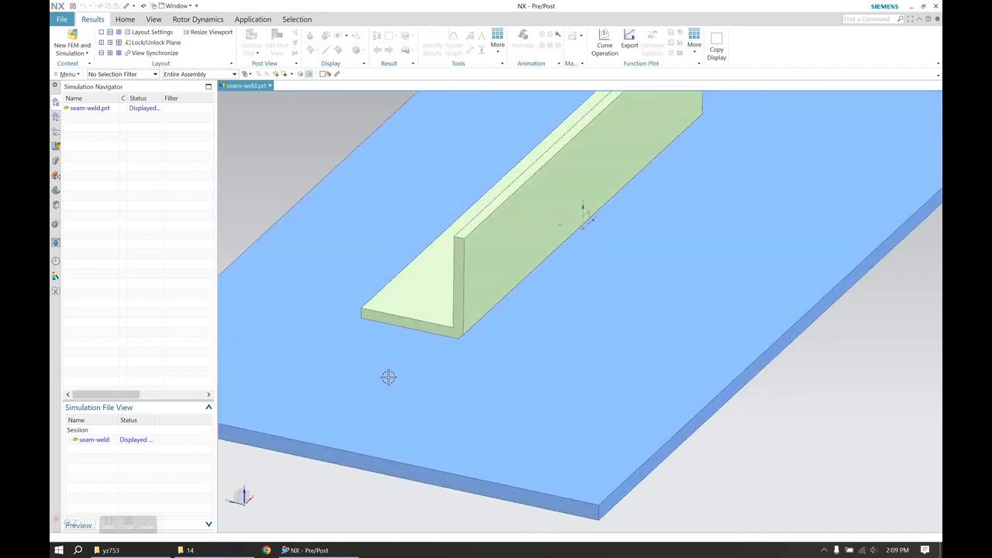
left_click_drag(387, 378, 364, 385)
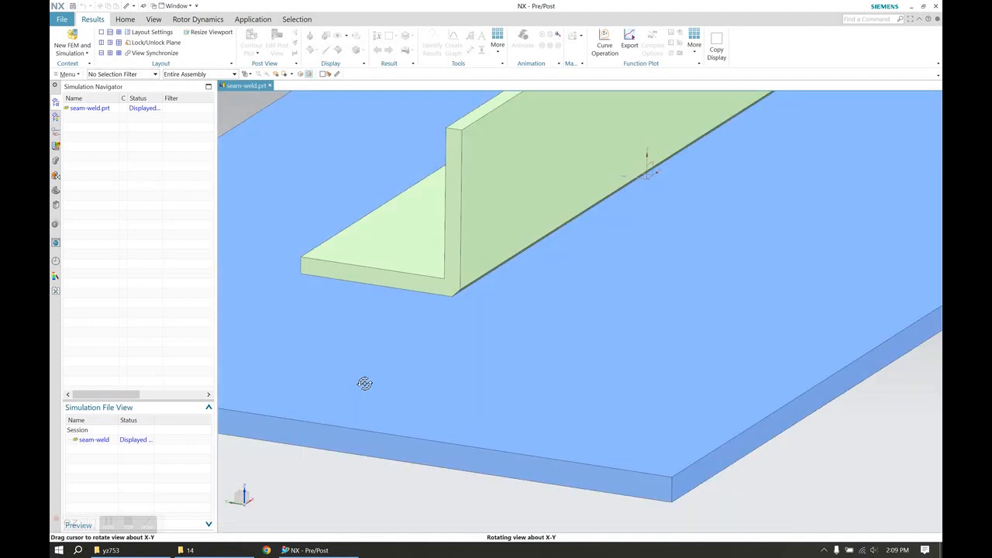
left_click_drag(364, 383, 425, 387)
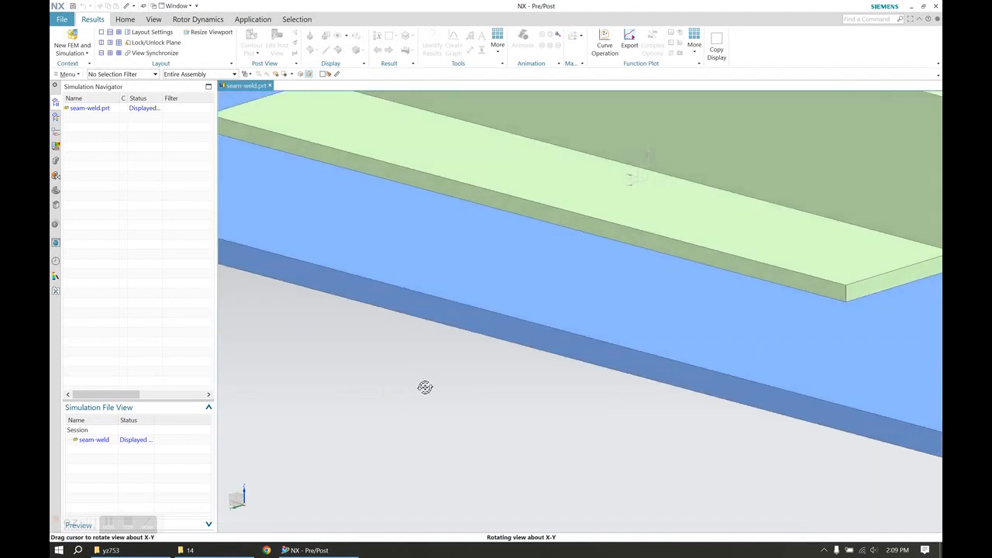
left_click_drag(424, 387, 402, 309)
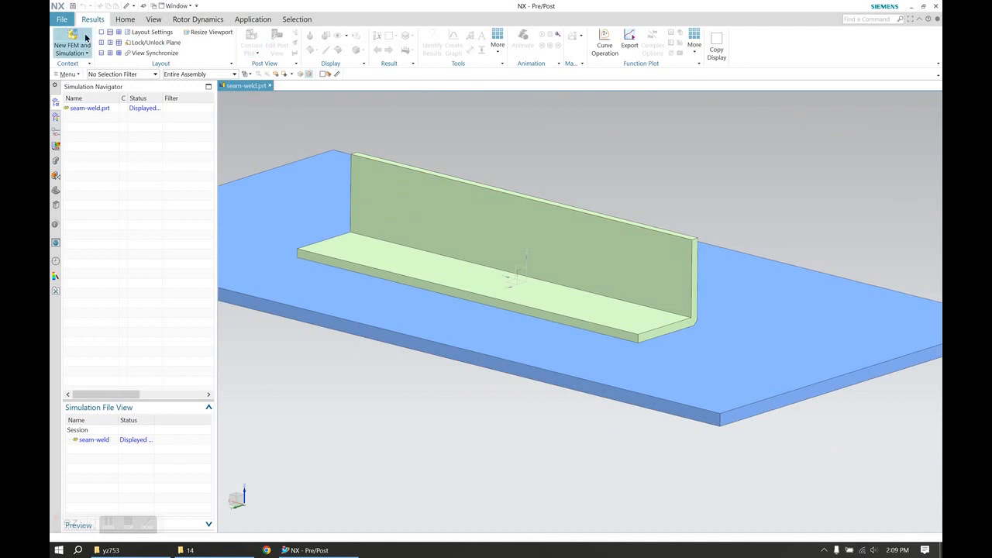
Create a new FEM and simulation with Simcenter Nastran Structural and a SOL 101 Linear Statics solution
left_click(72, 45)
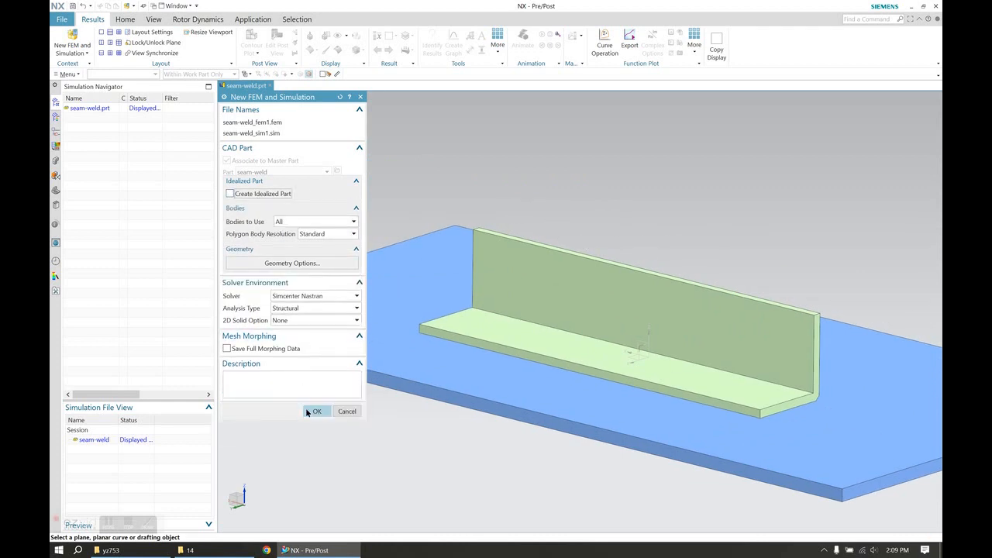
left_click(316, 412)
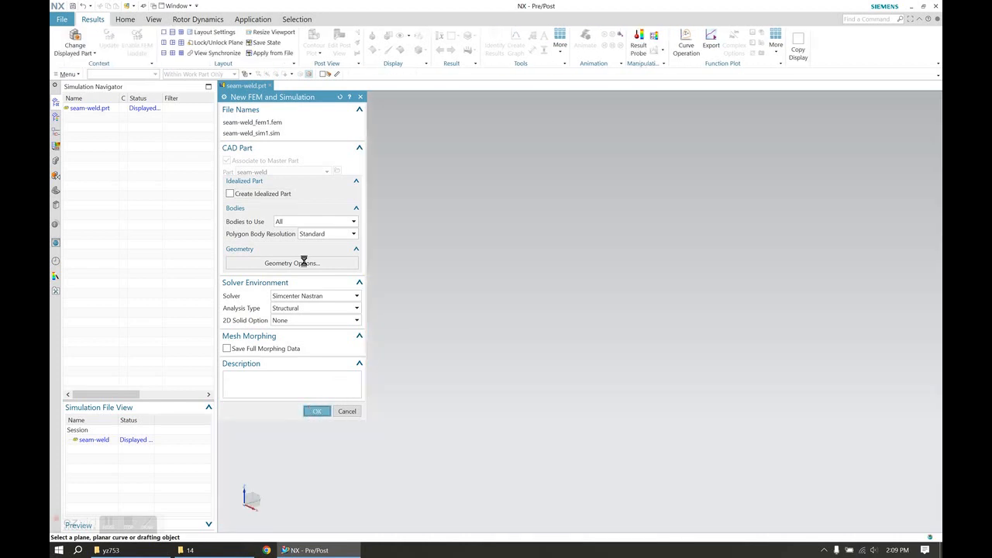
left_click(316, 411)
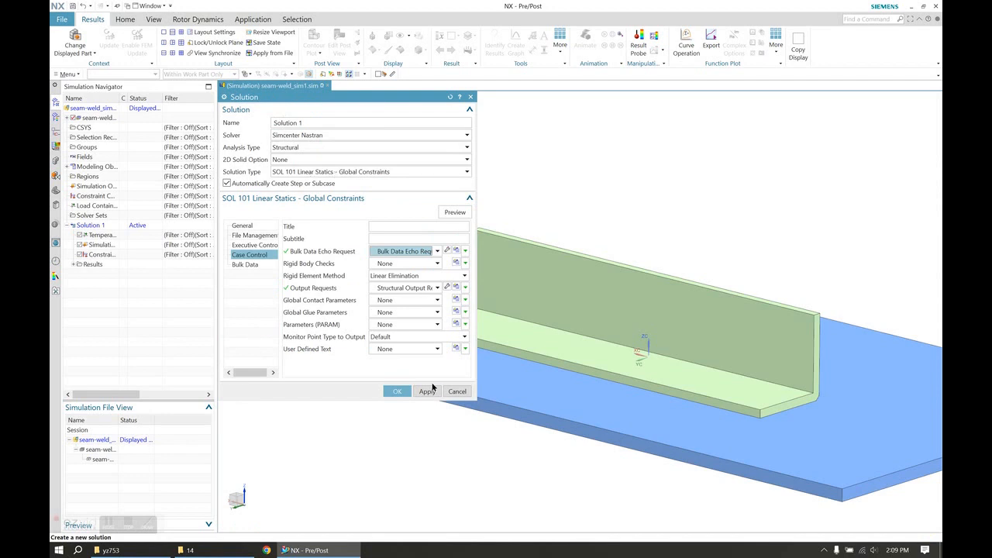
left_click(396, 391)
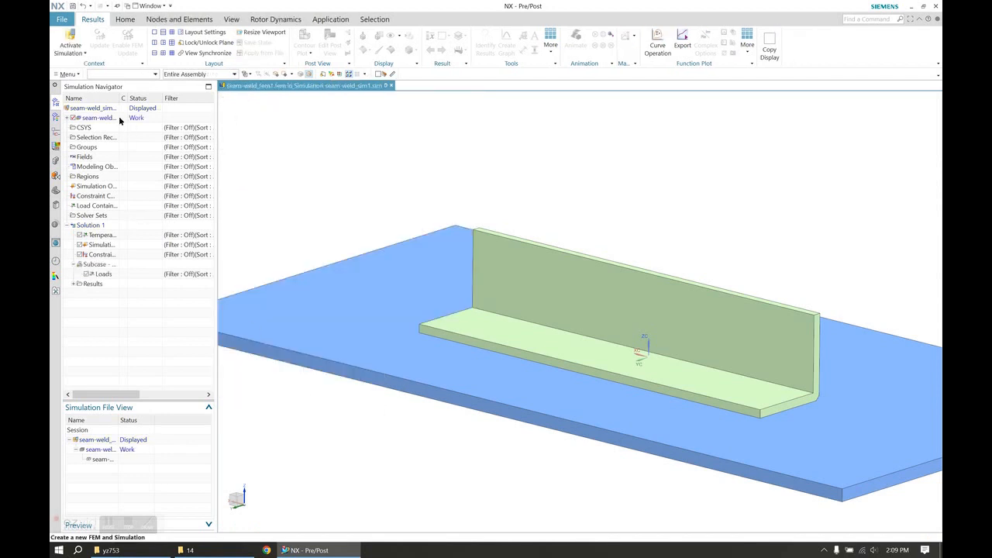
Make the FEM the displayed part and assign Steel to both the bracket and plate bodies
right_click(93, 118)
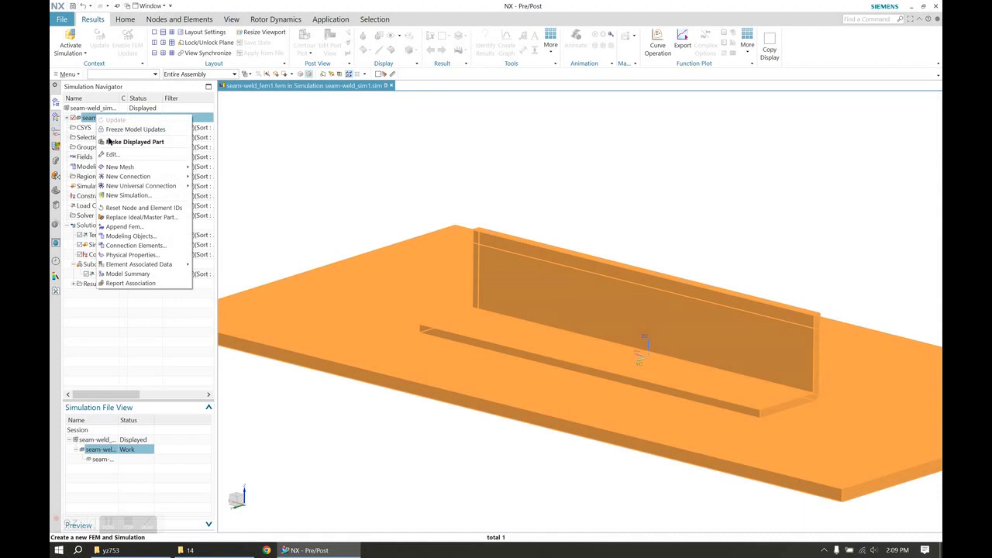
left_click(137, 143)
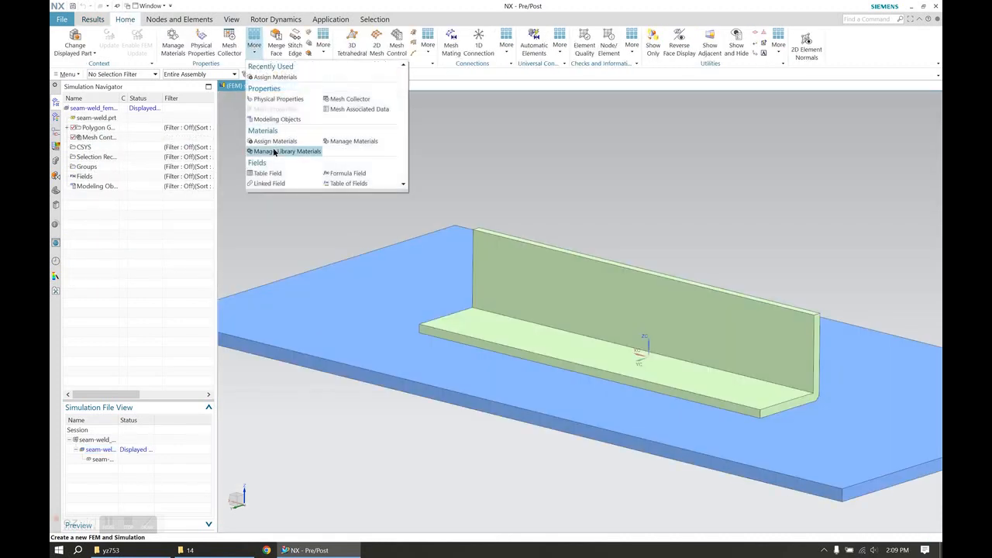
left_click(276, 139)
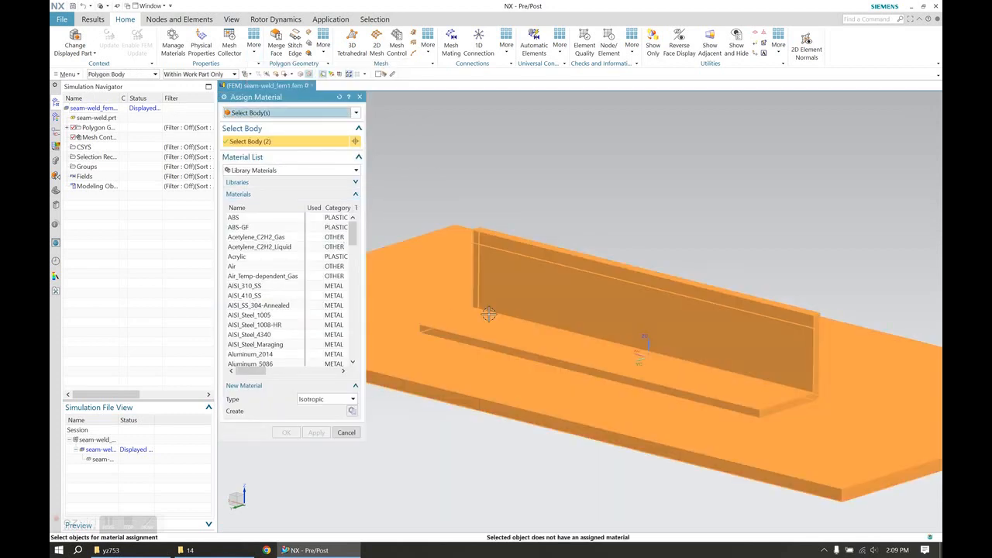
scroll("down", 3)
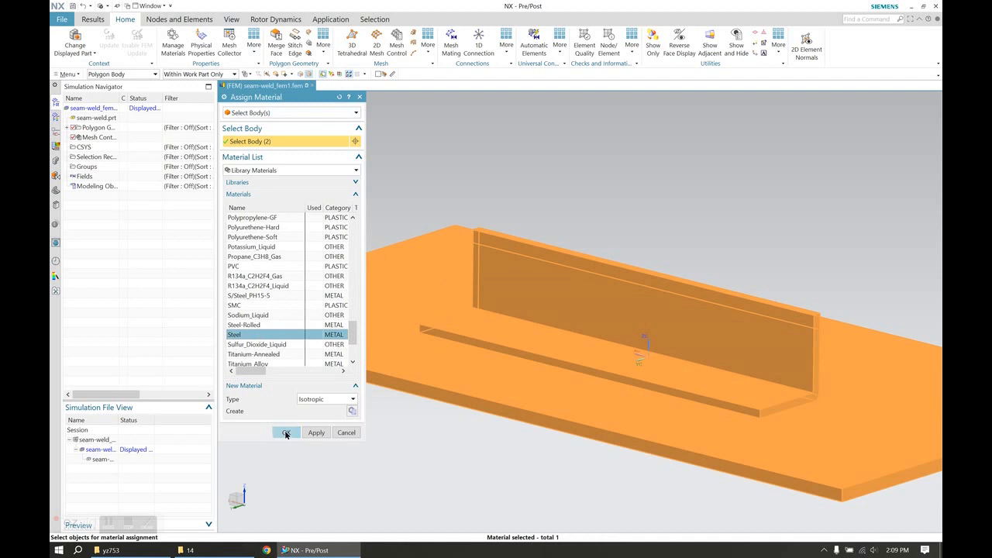
left_click(285, 432)
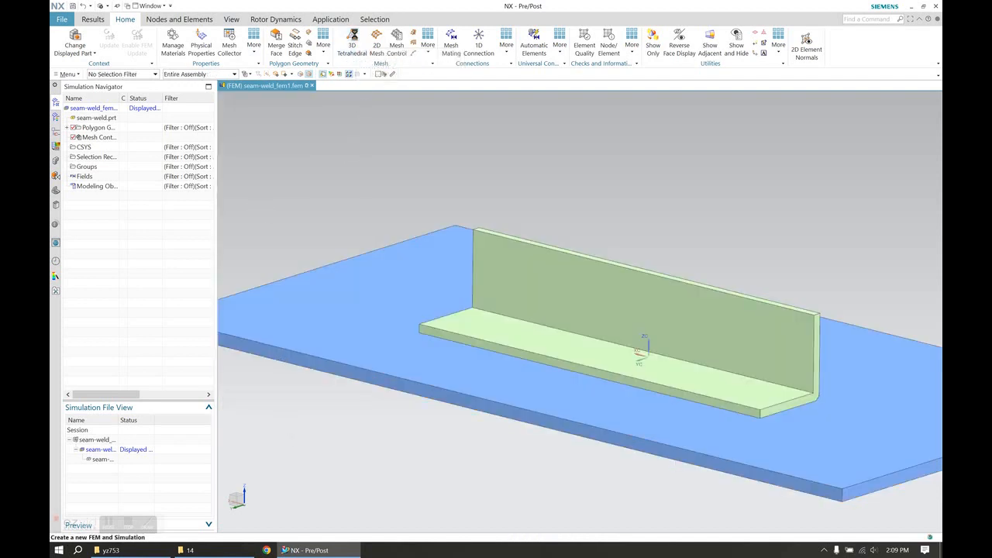
Generate a 3D tetrahedral mesh on both the plate and the angle iron
left_click(351, 38)
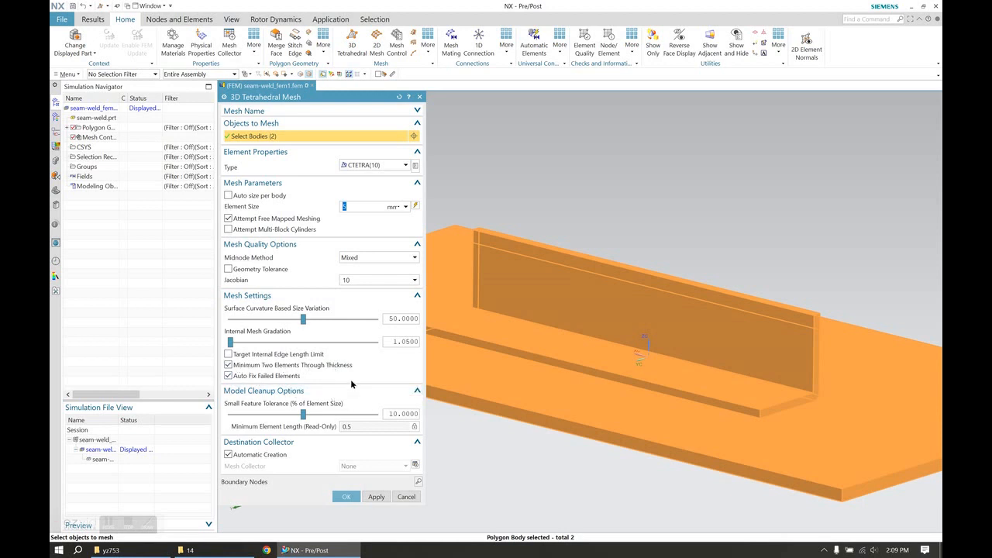
mouse_move(347, 496)
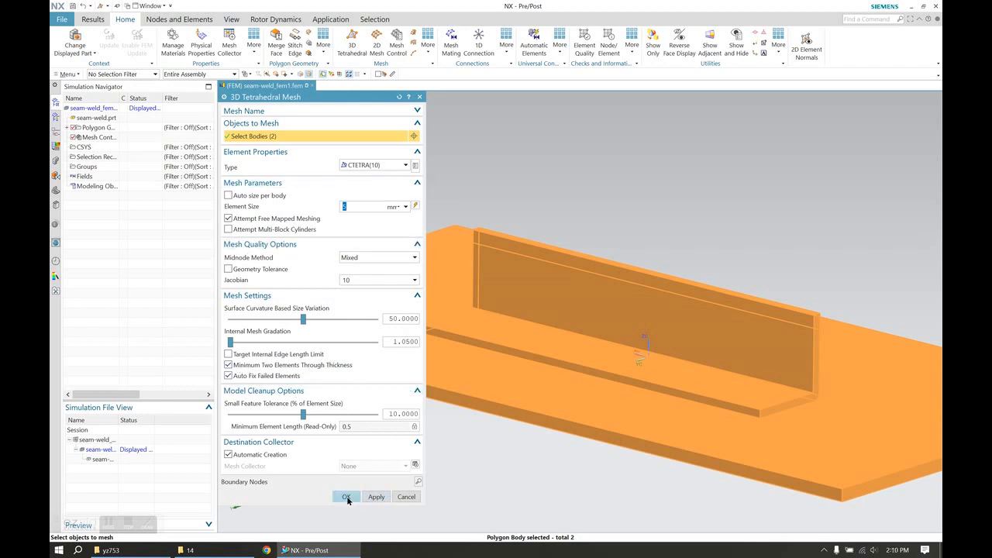
left_click(346, 496)
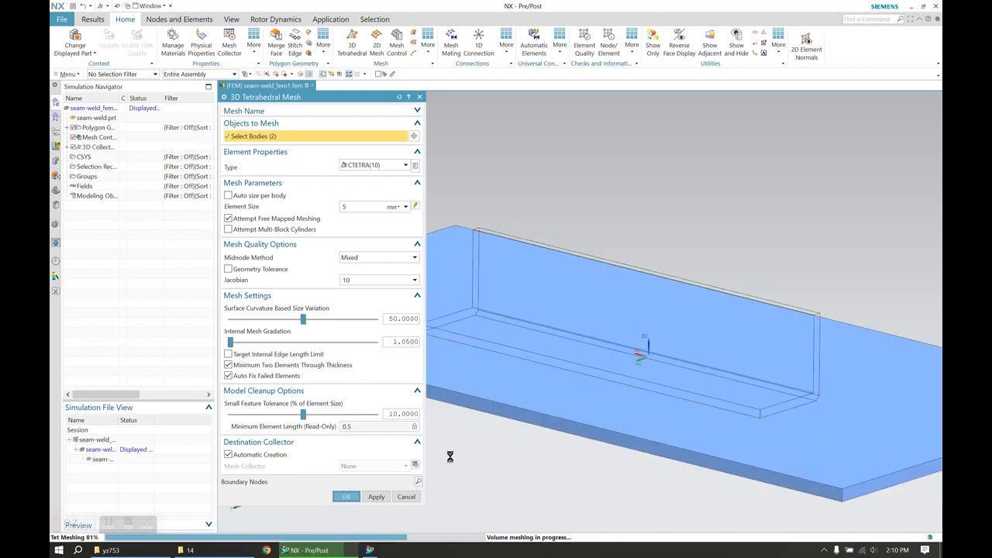
left_click(346, 496)
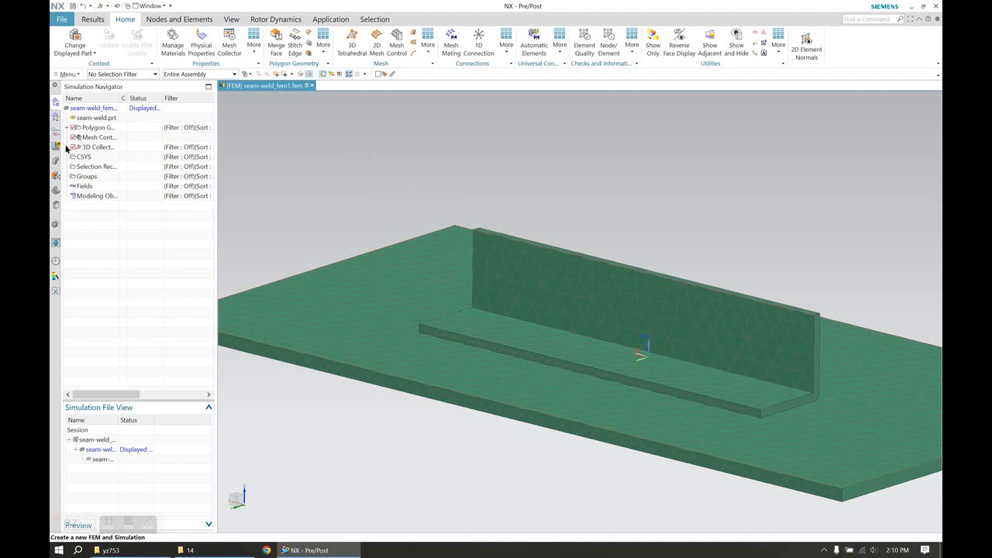
Hide the mesh and start a Spot Weld connection along the flange edge to the plate face
left_click(505, 37)
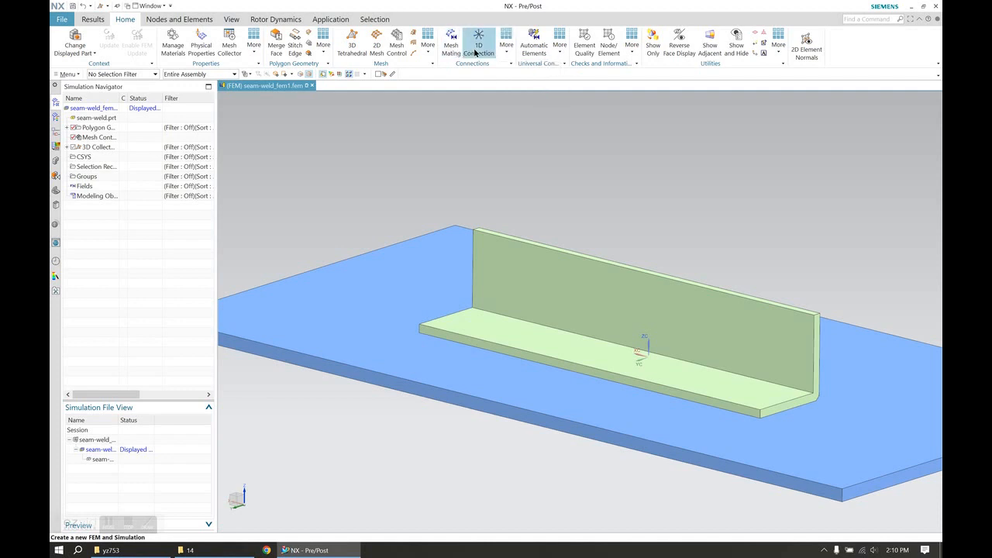
left_click(505, 39)
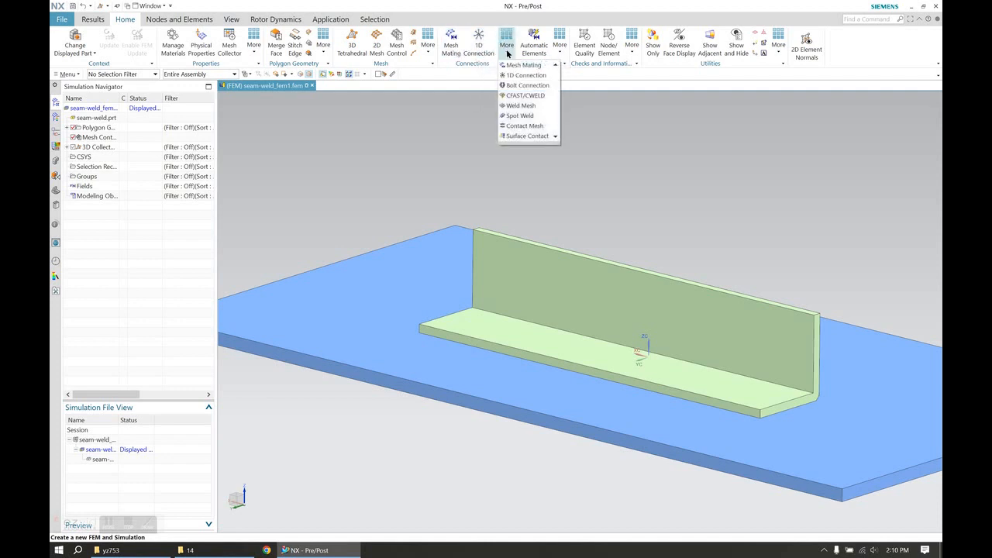
mouse_move(519, 115)
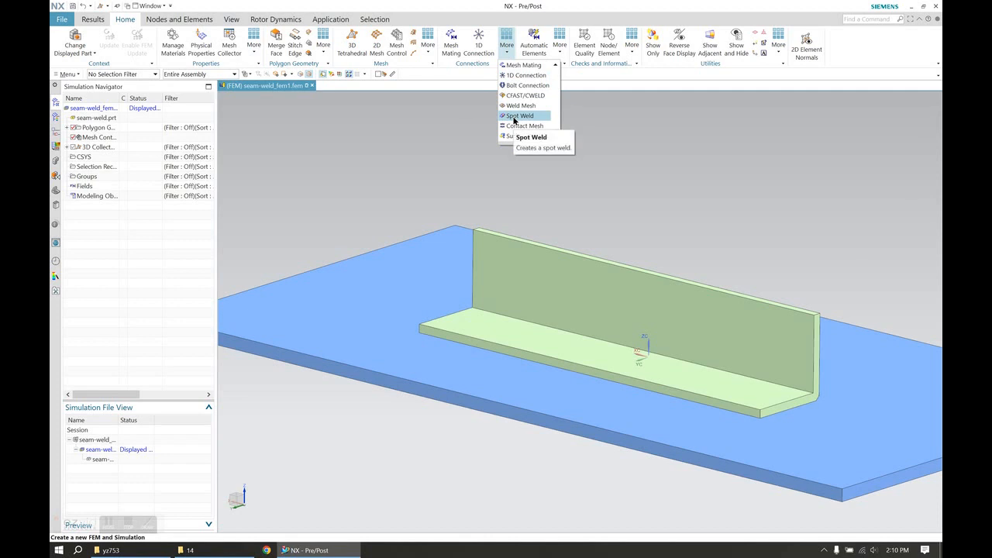
left_click(519, 115)
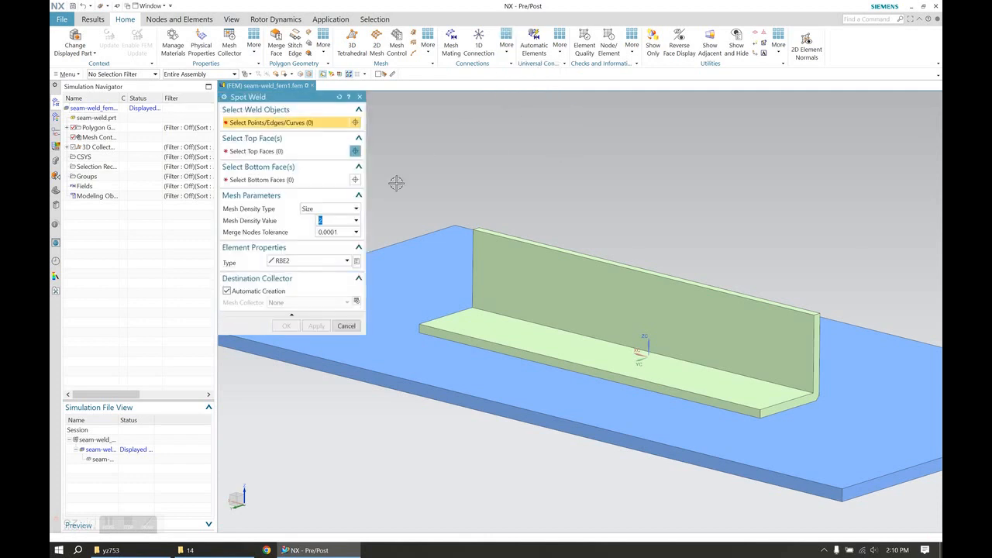
mouse_move(384, 214)
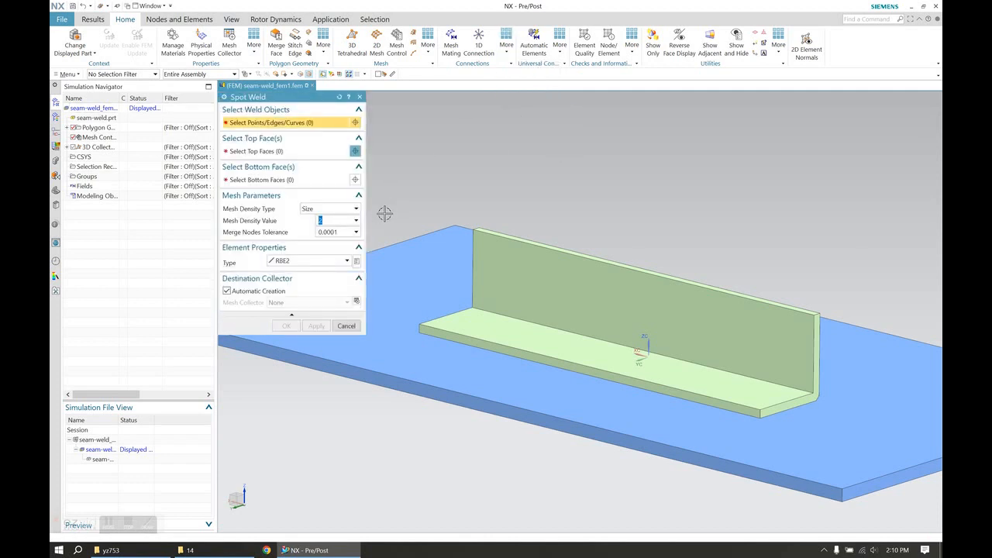
mouse_move(394, 223)
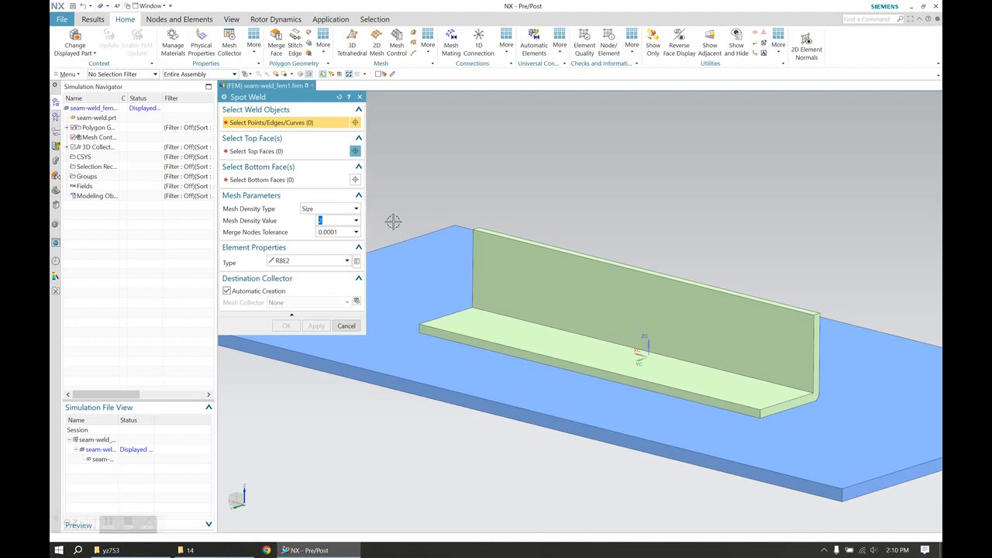
mouse_move(403, 194)
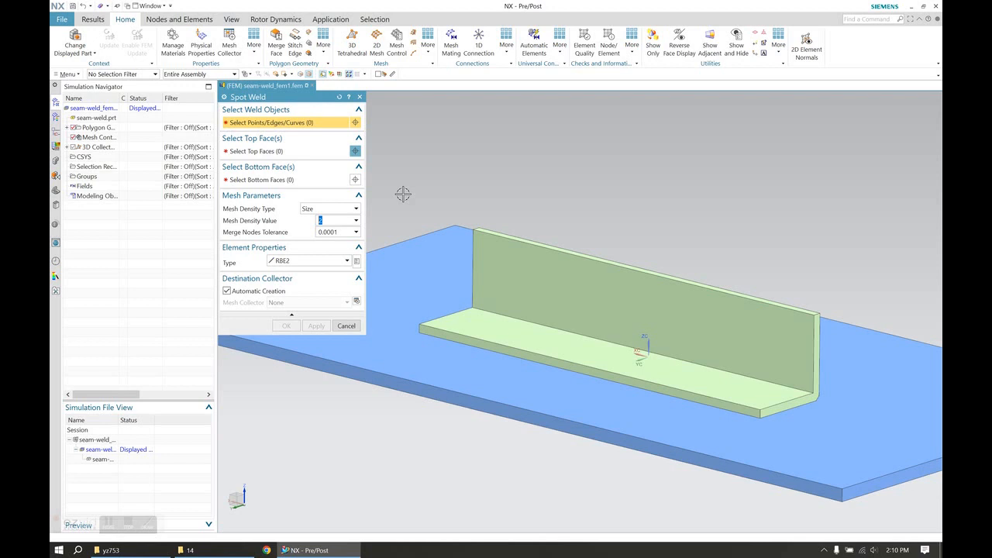
mouse_move(291, 117)
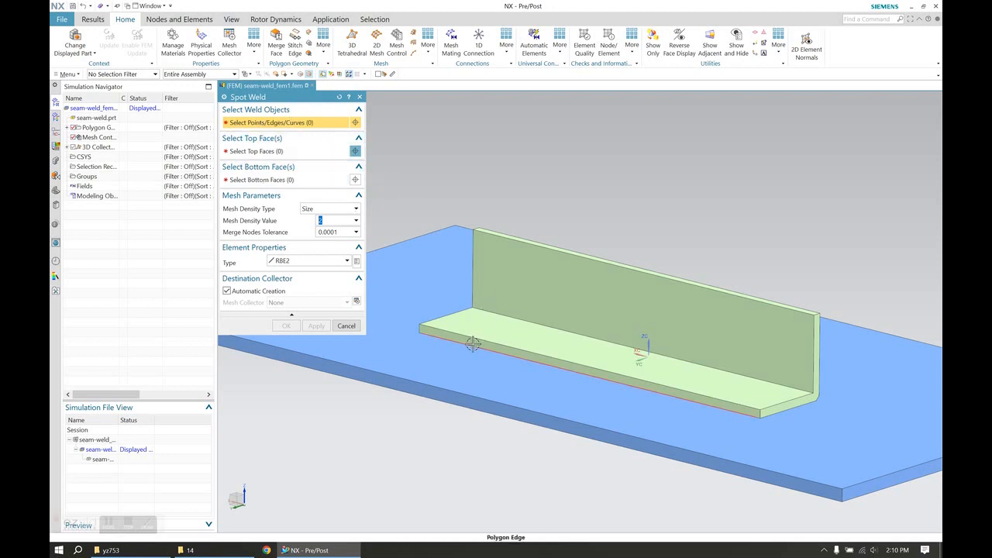
left_click(472, 344)
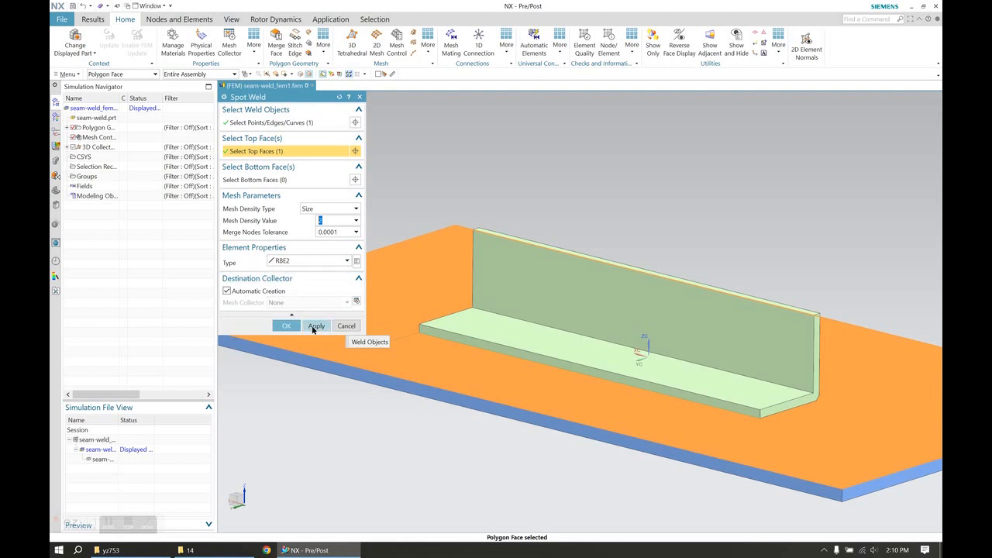
Create the RBE2 weld elements along the edge, check them, and finish the connection
left_click(316, 325)
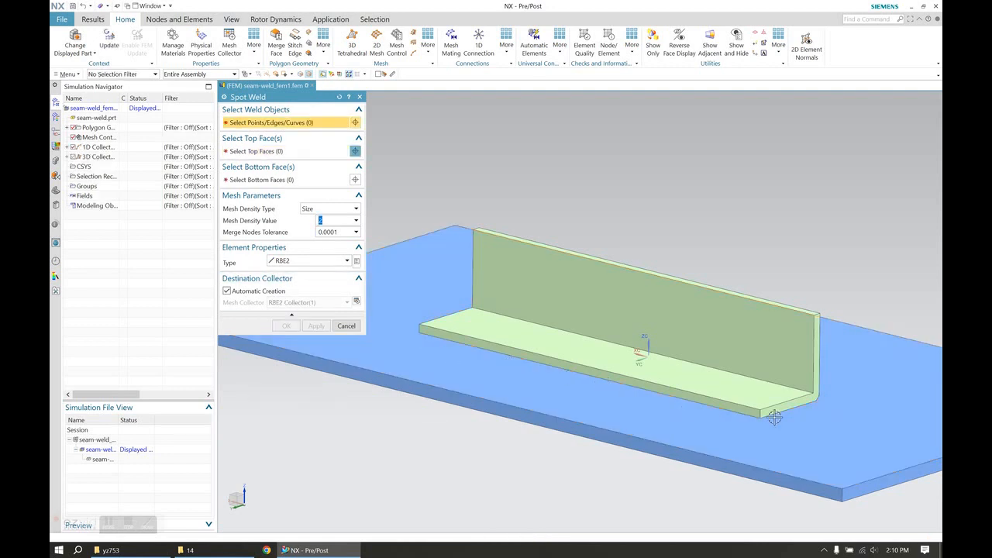
mouse_move(732, 410)
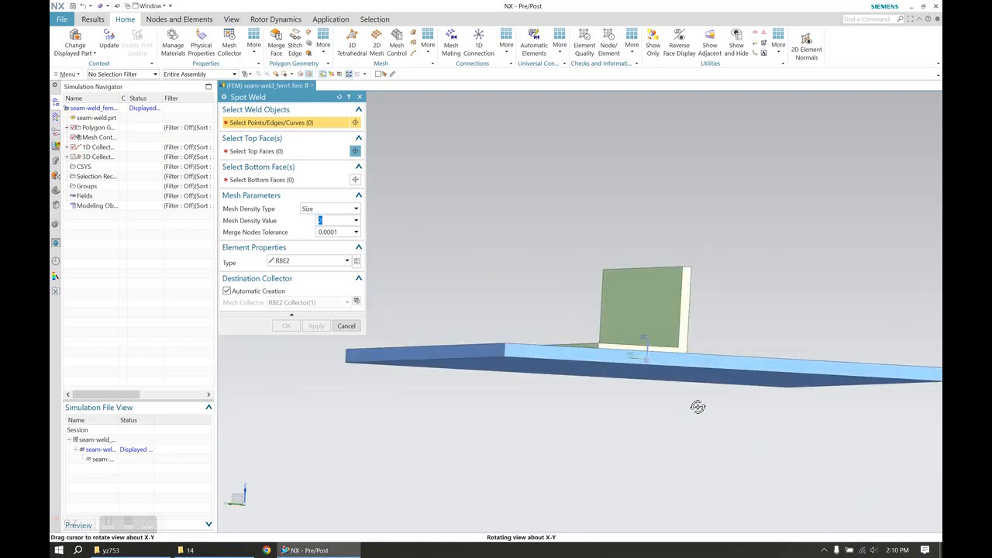
left_click_drag(697, 406, 658, 417)
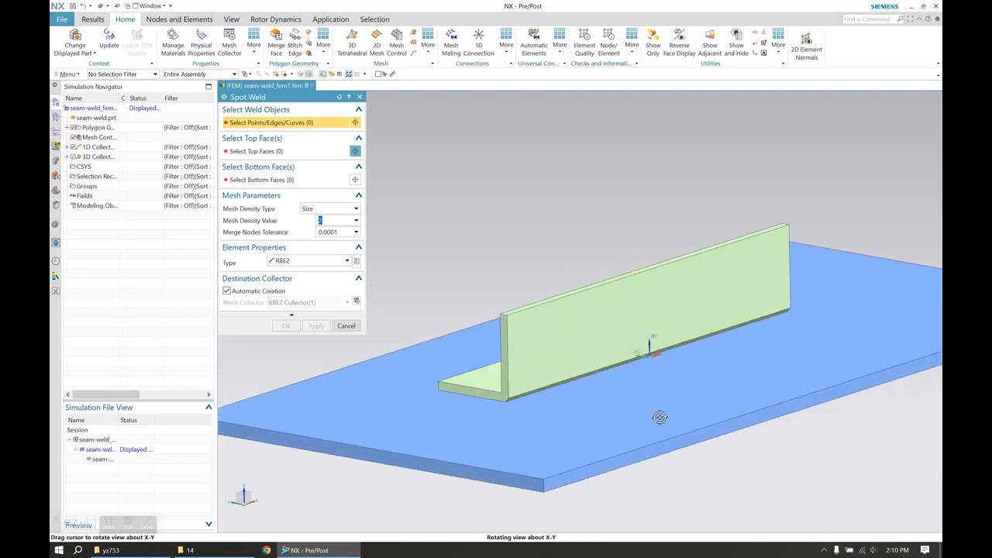
left_click_drag(659, 417, 514, 403)
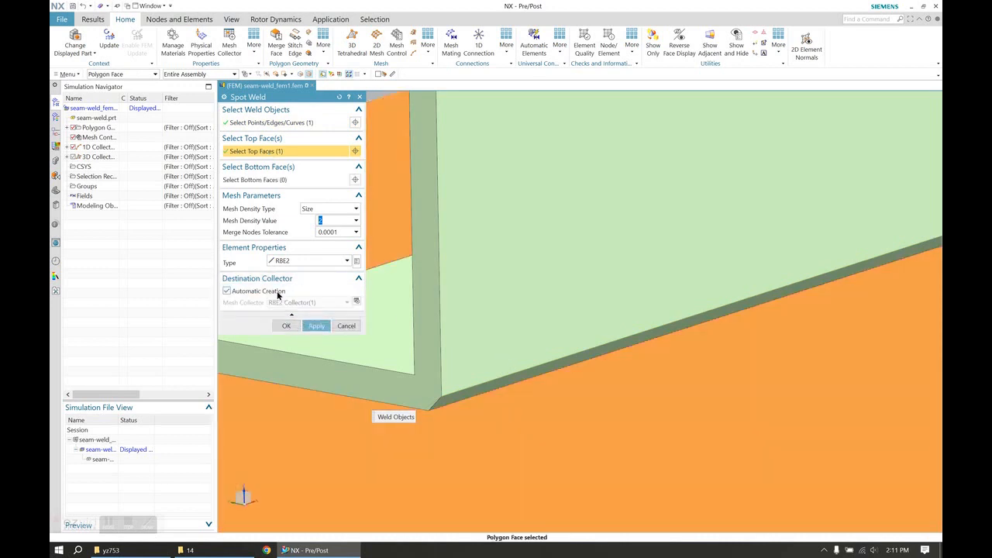
left_click(345, 326)
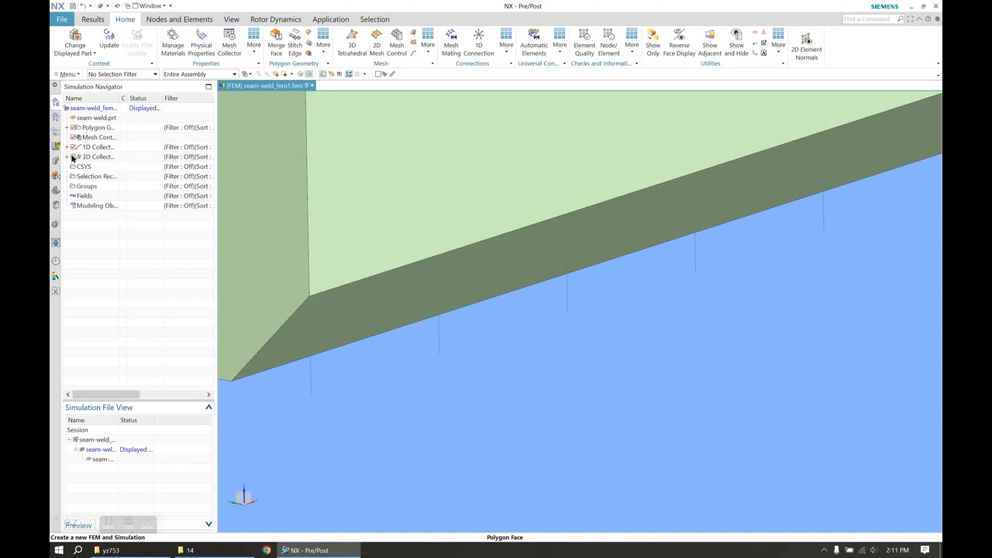
Show the 2D collectors again and inspect the welded seam along the flange
left_click(109, 39)
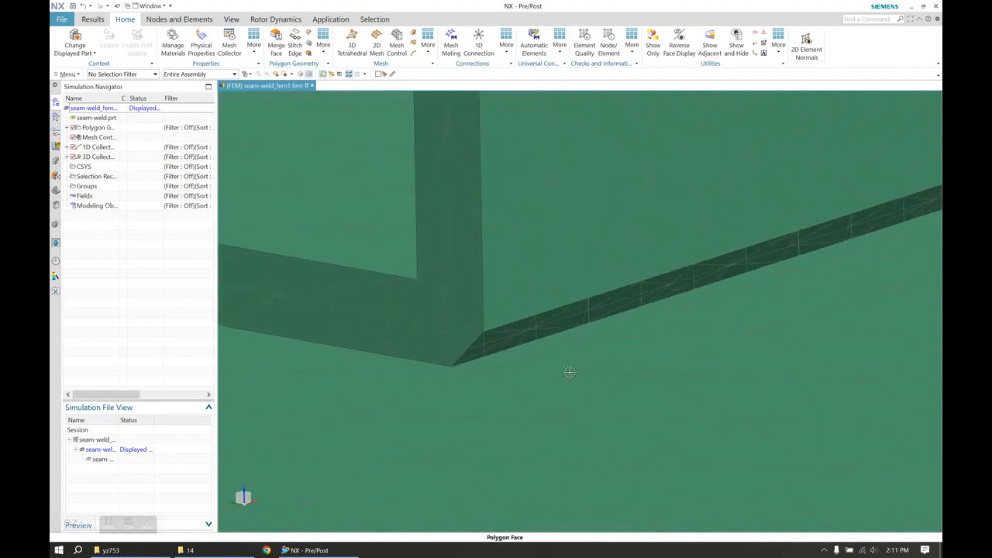
left_click_drag(570, 372, 781, 256)
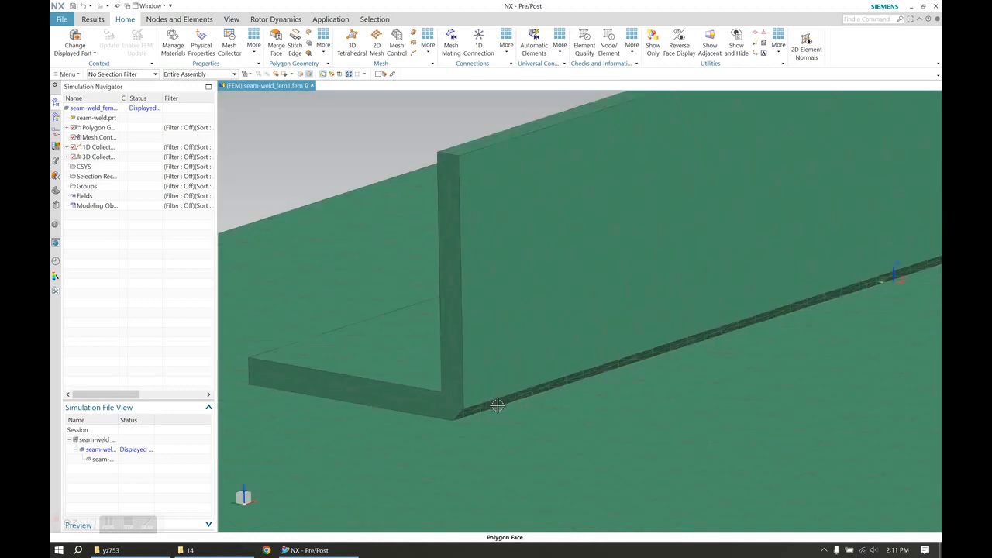
left_click_drag(496, 406, 538, 380)
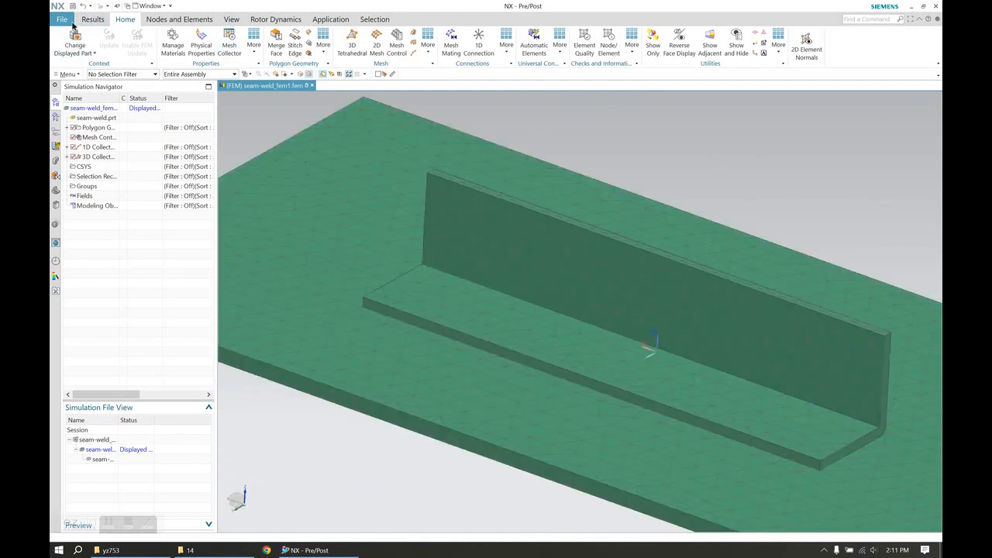
Display the sim file and apply a Fixed Constraint to the plate's bottom face
right_click(92, 108)
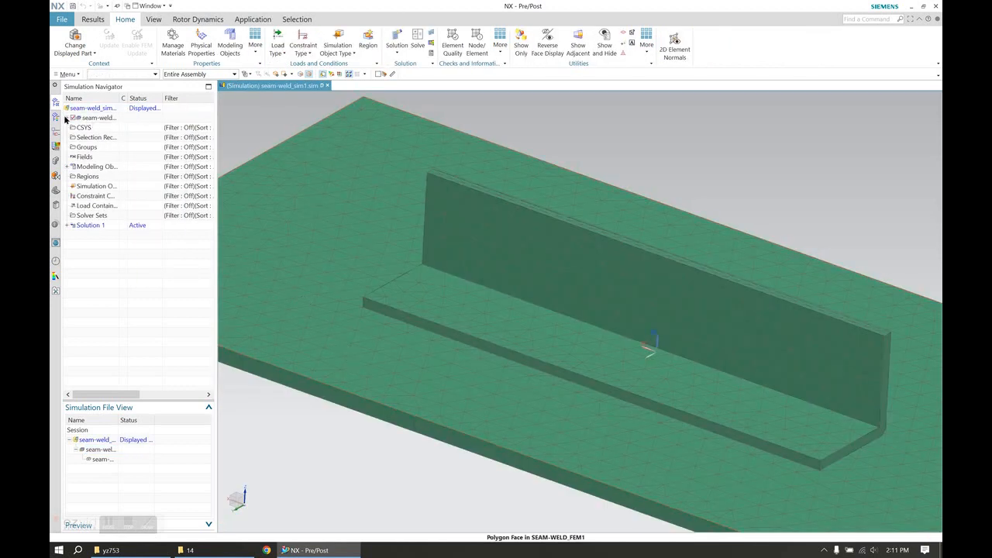
left_click(67, 118)
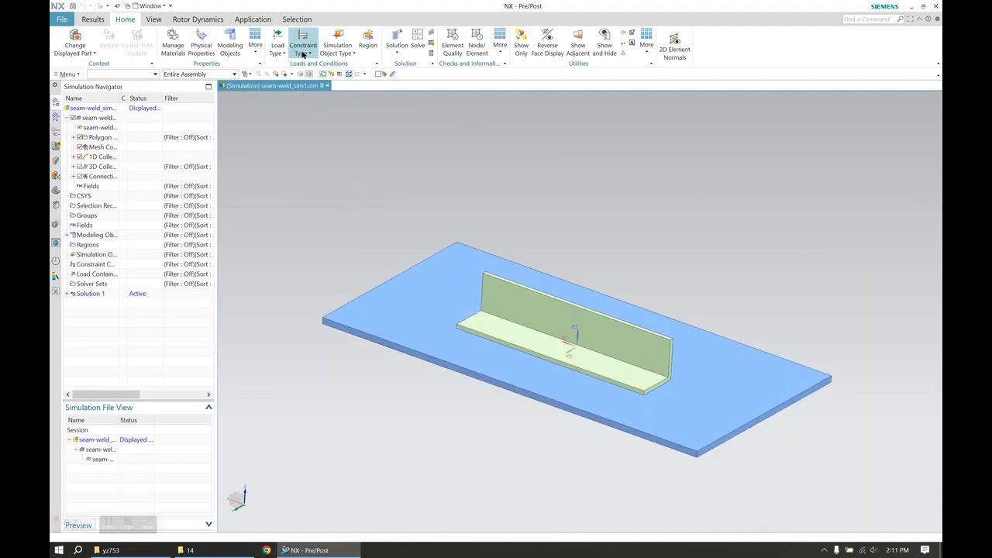
left_click(304, 41)
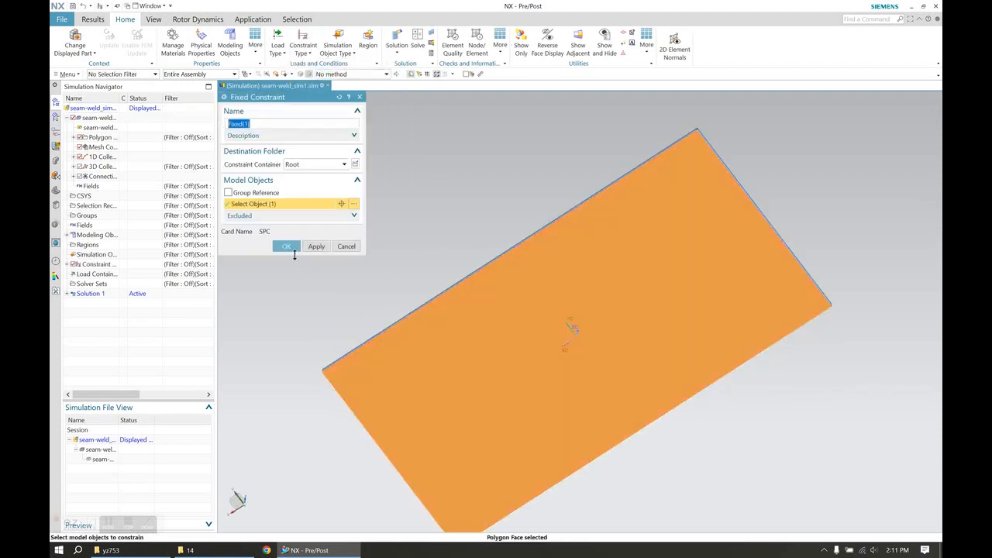
left_click(285, 246)
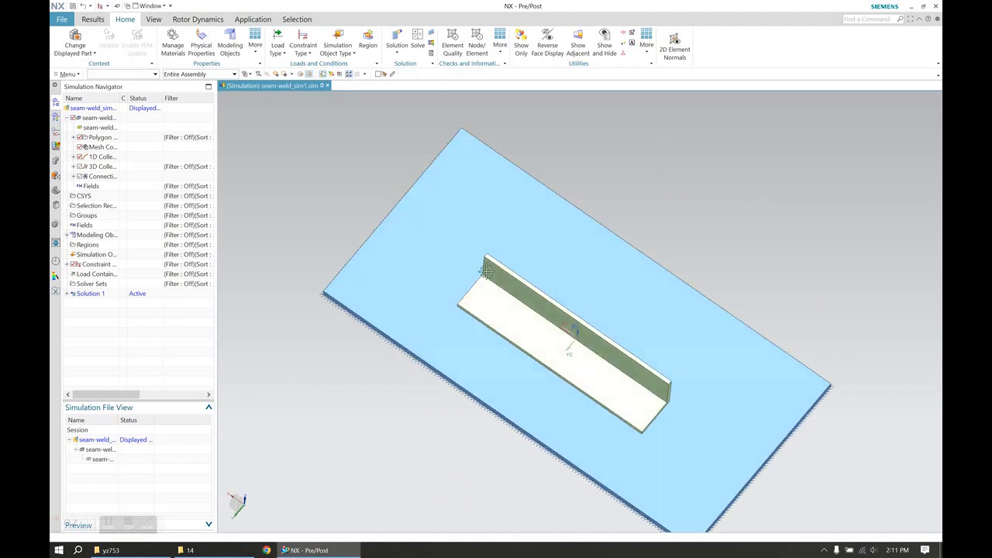
Apply a 10 kN force along the top edge of the angle iron's vertical flange
left_click(277, 40)
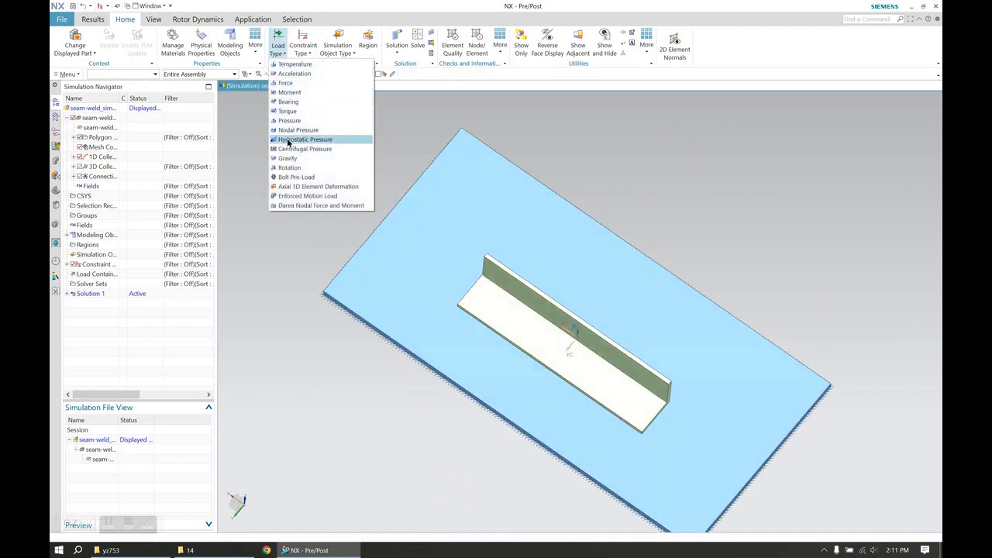
left_click(286, 84)
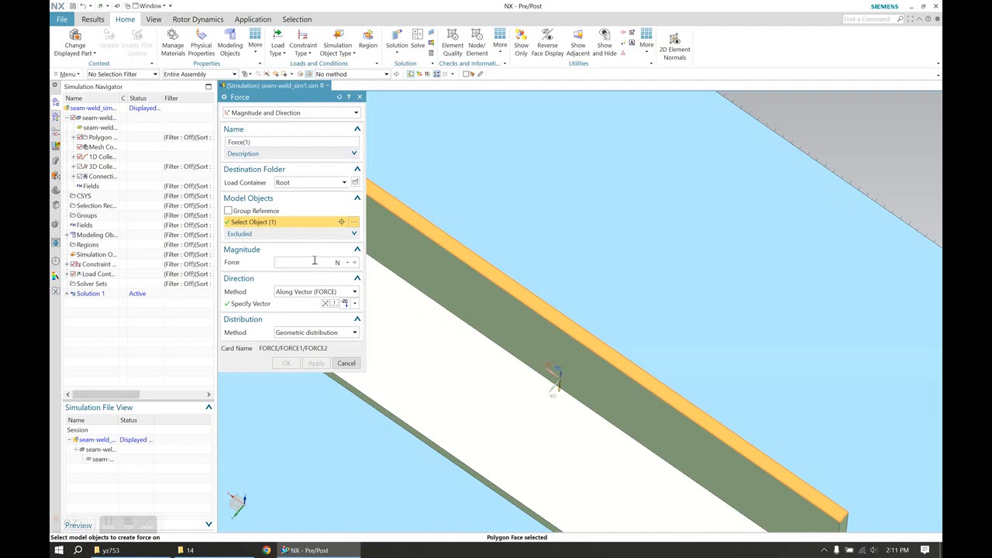
type("10")
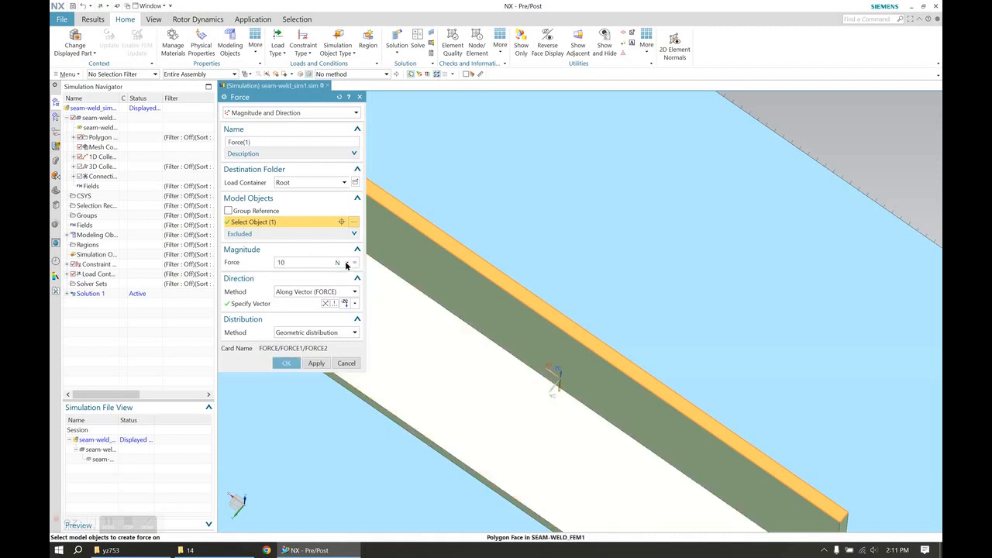
left_click(338, 262)
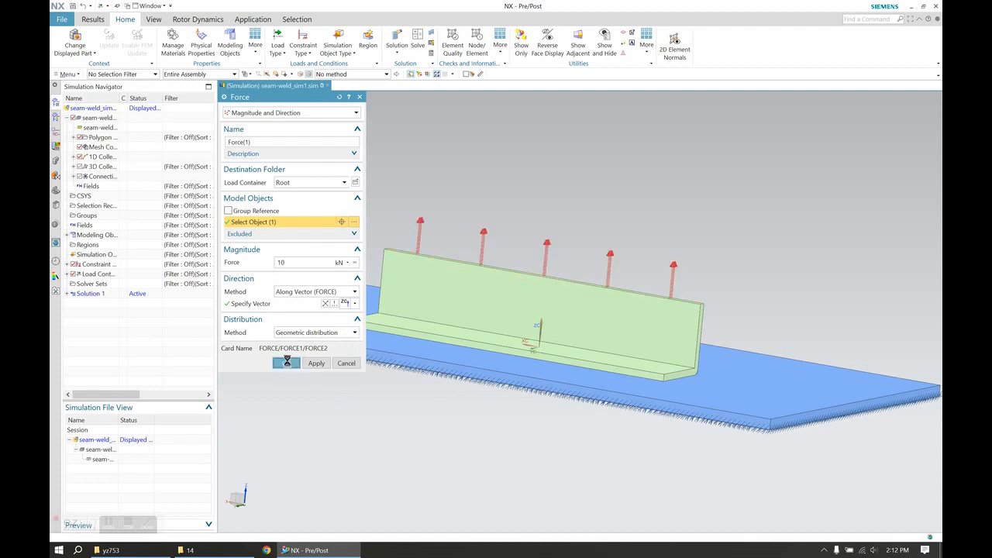
left_click(316, 363)
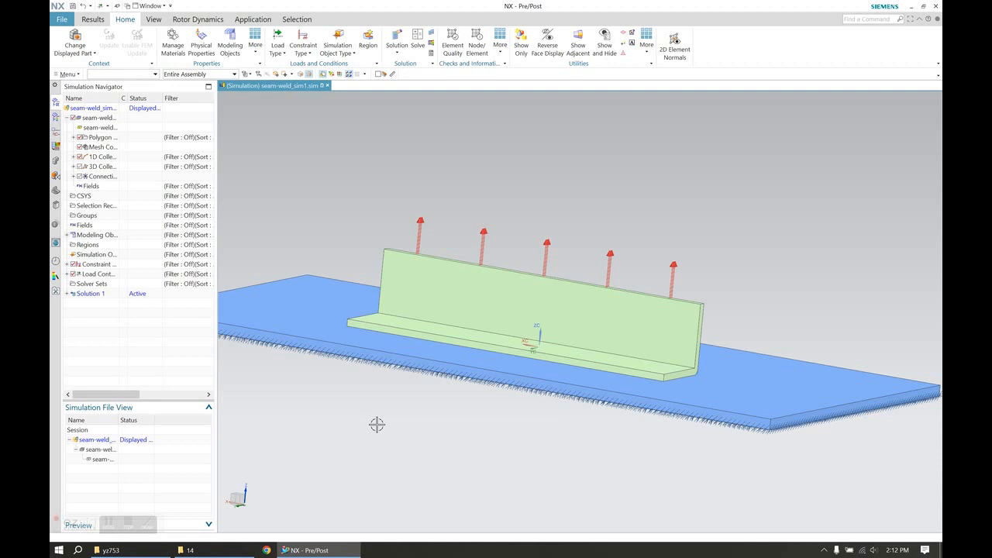
mouse_move(355, 347)
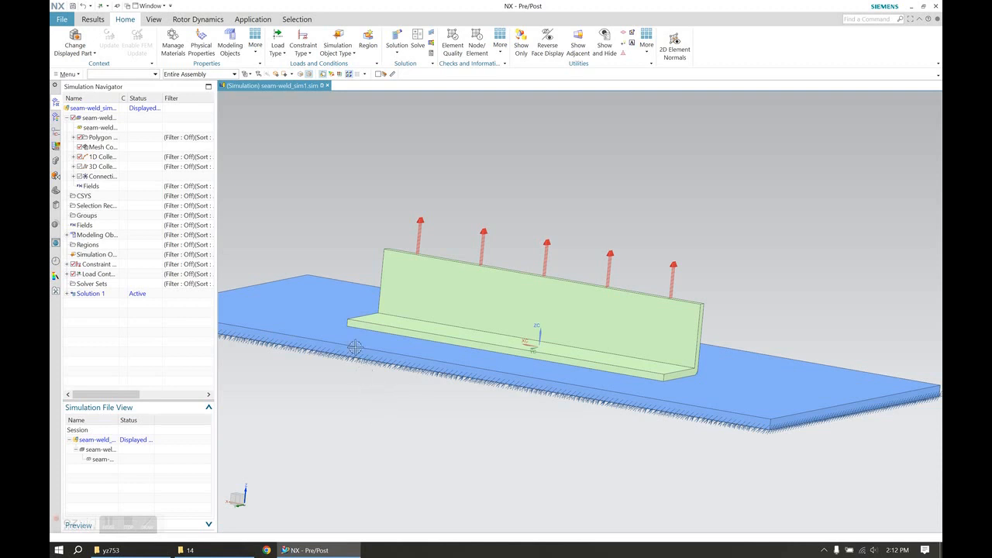
left_click_drag(354, 348, 412, 443)
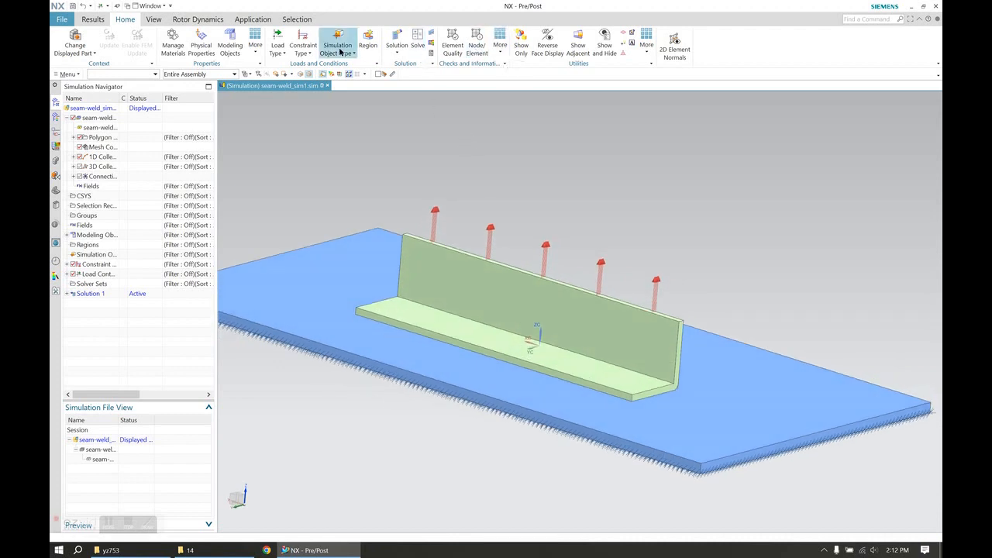
left_click(338, 45)
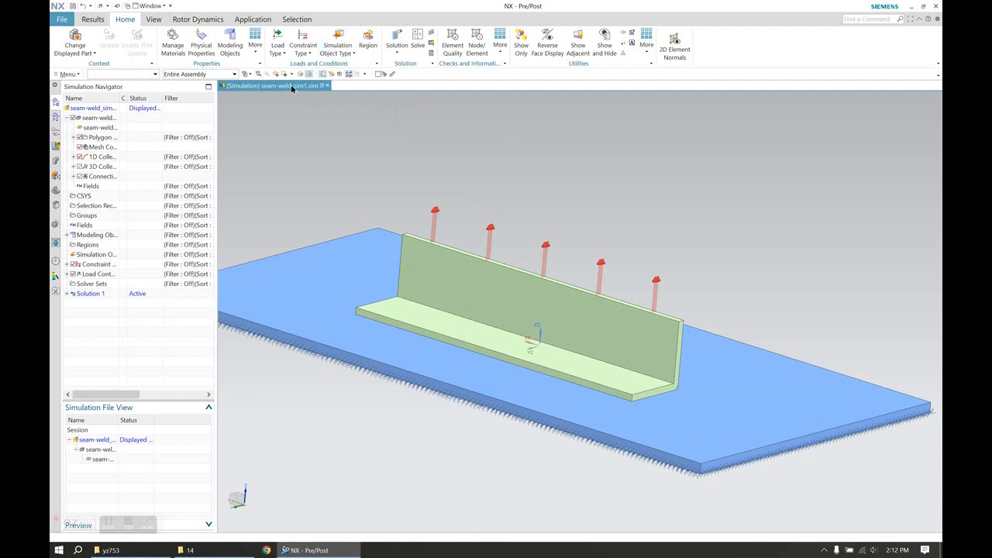
Solve the solution, decline reviewing results, and close the Analysis Job Monitor
left_click(397, 39)
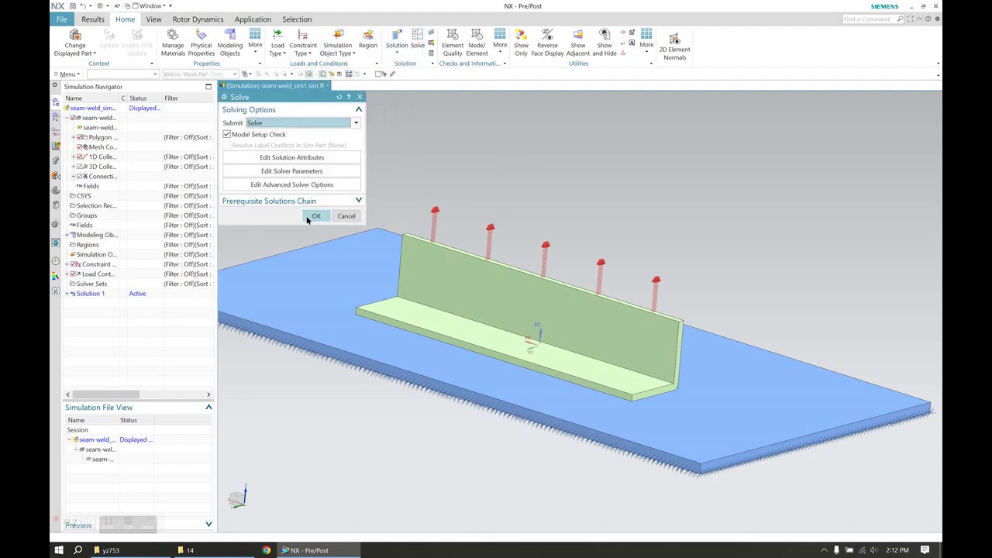
left_click(316, 217)
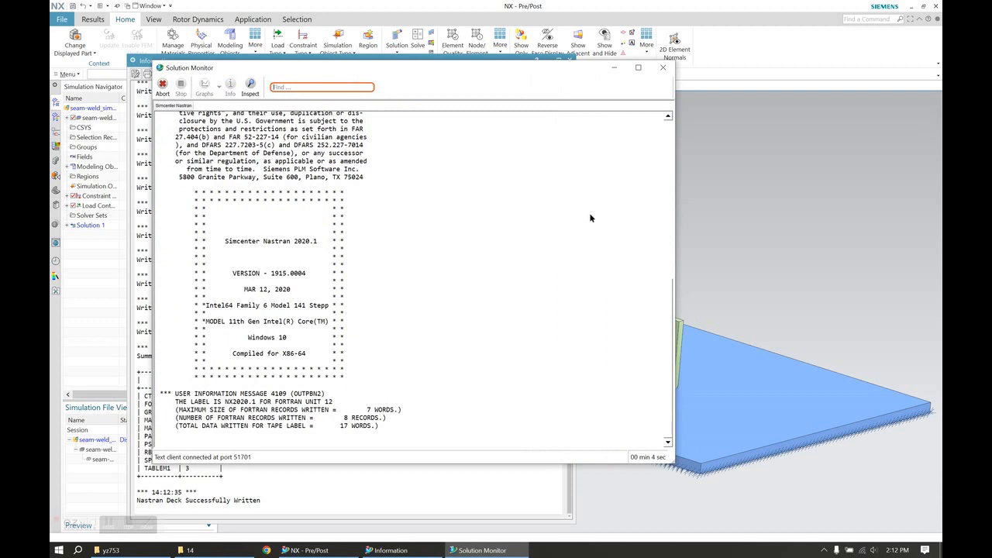
scroll("down", 3)
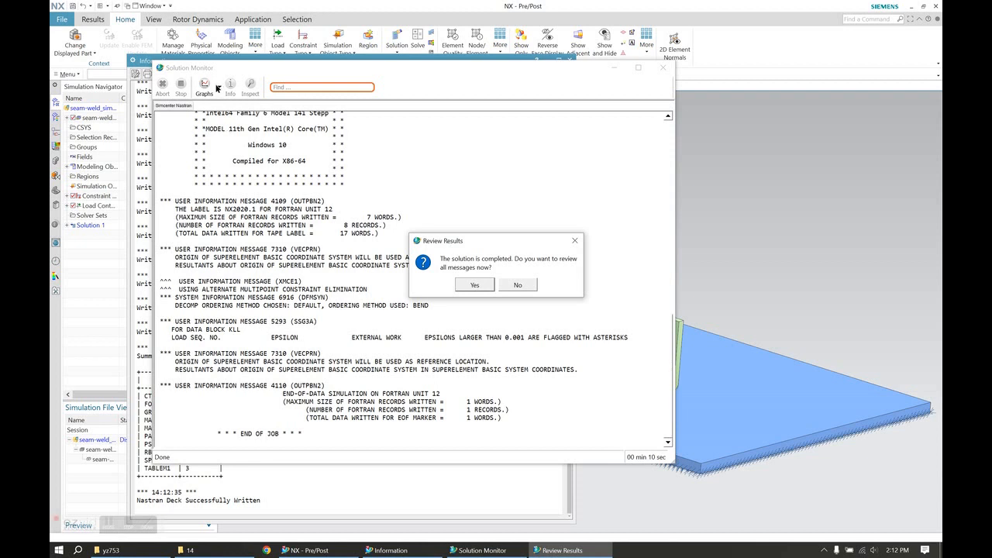
mouse_move(496, 291)
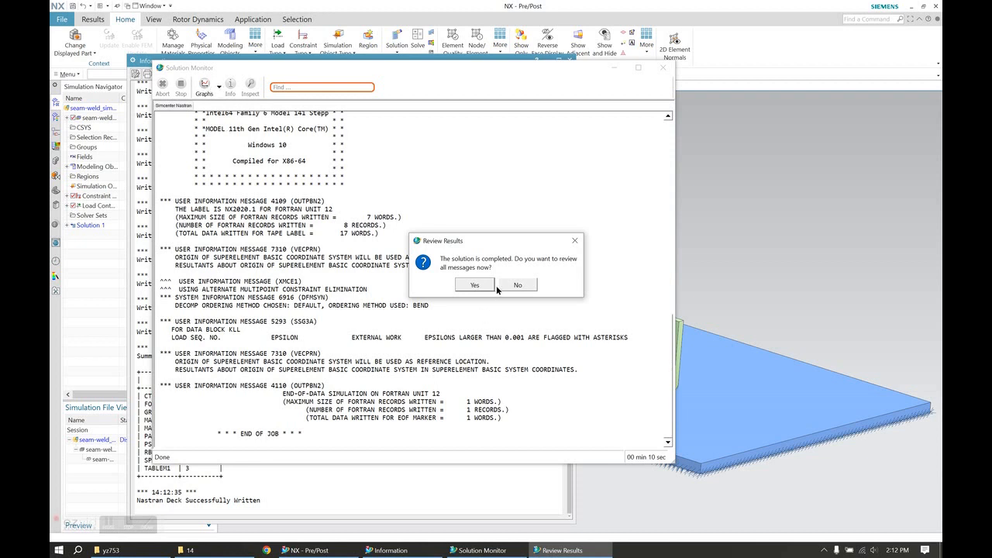
mouse_move(480, 285)
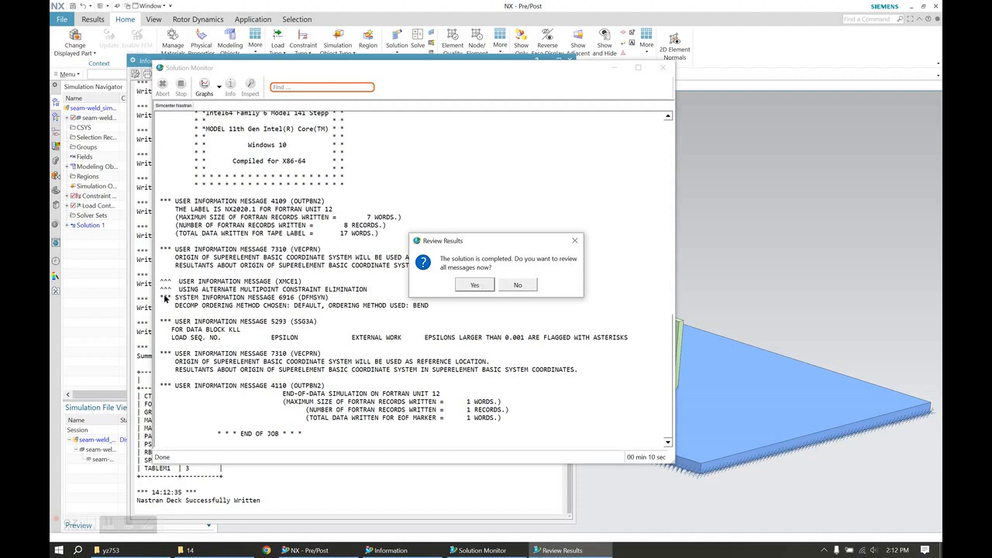
mouse_move(512, 299)
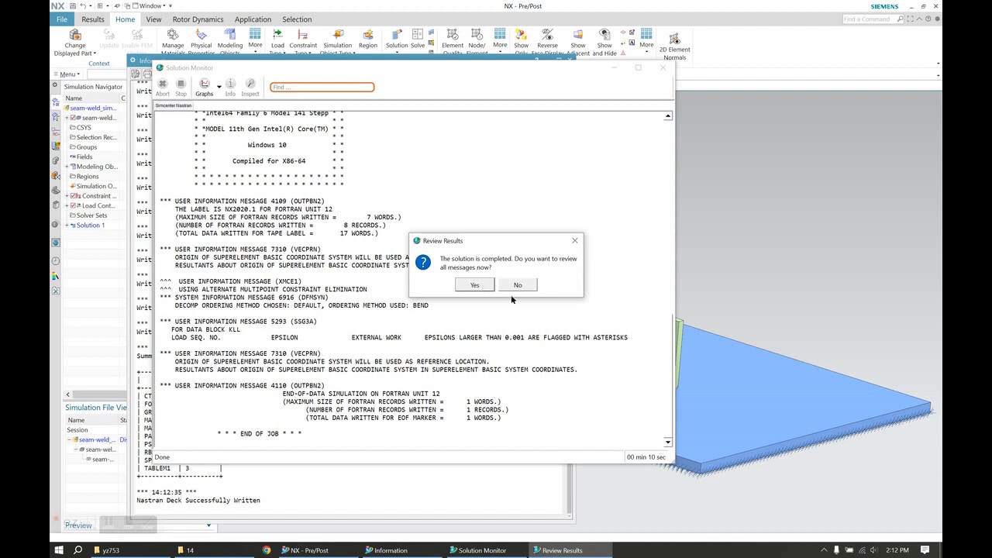
left_click(518, 285)
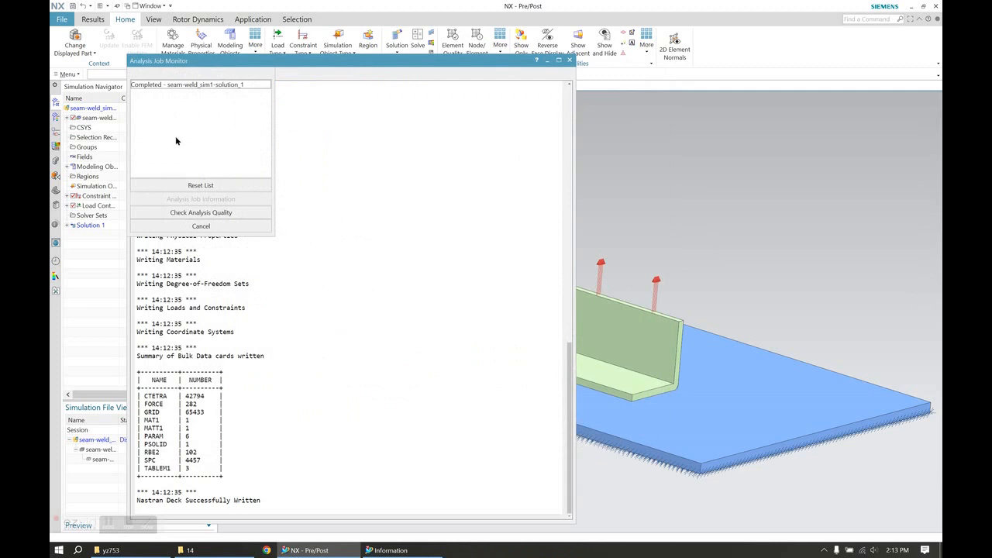
mouse_move(201, 226)
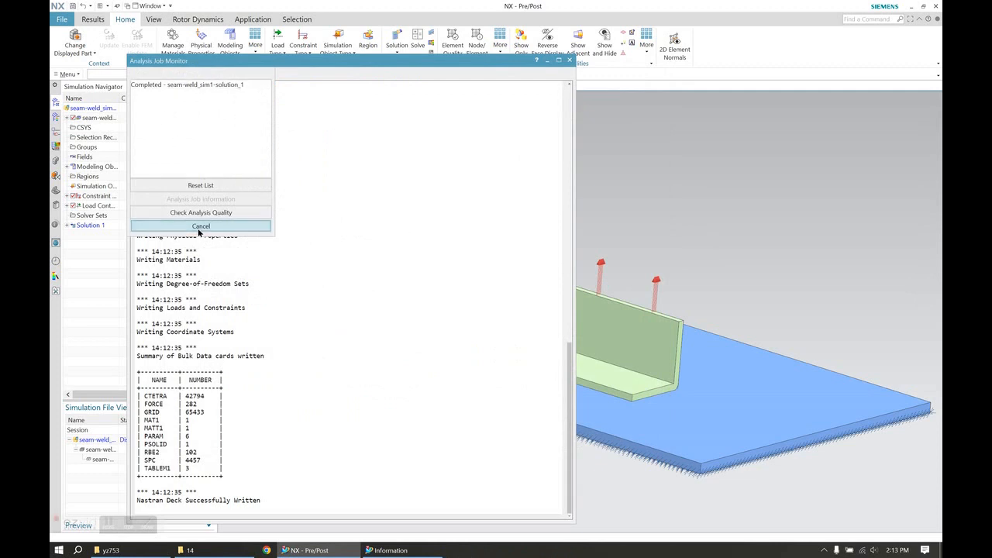
left_click(201, 226)
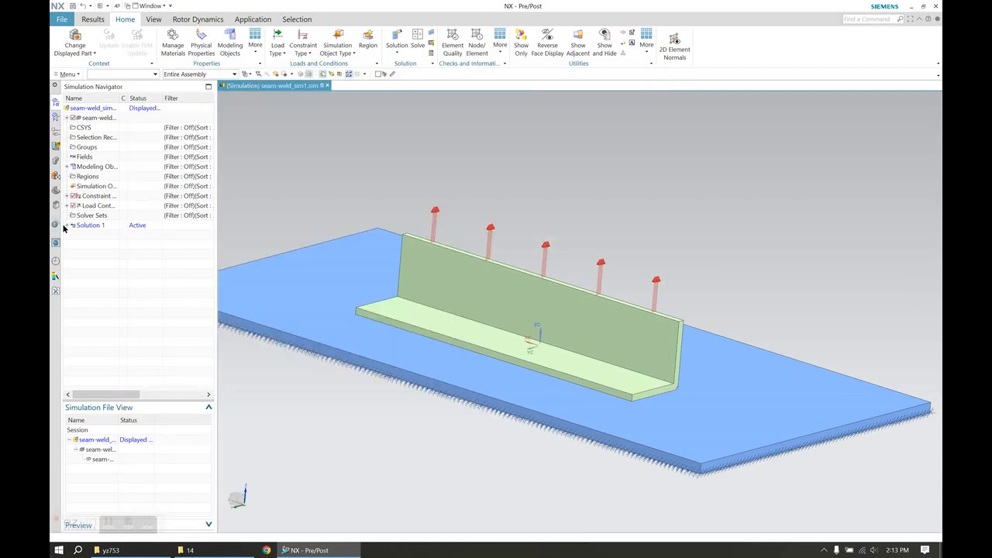
Display the Displacement nodal magnitude contour (max 0.0689 mm) and orbit around the bent flange and weld
left_click(74, 224)
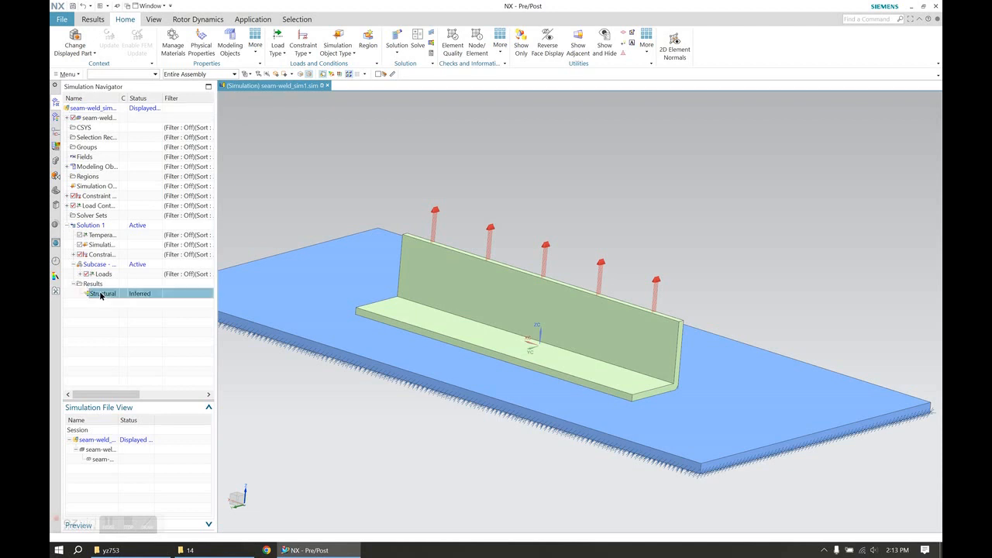
double_click(102, 293)
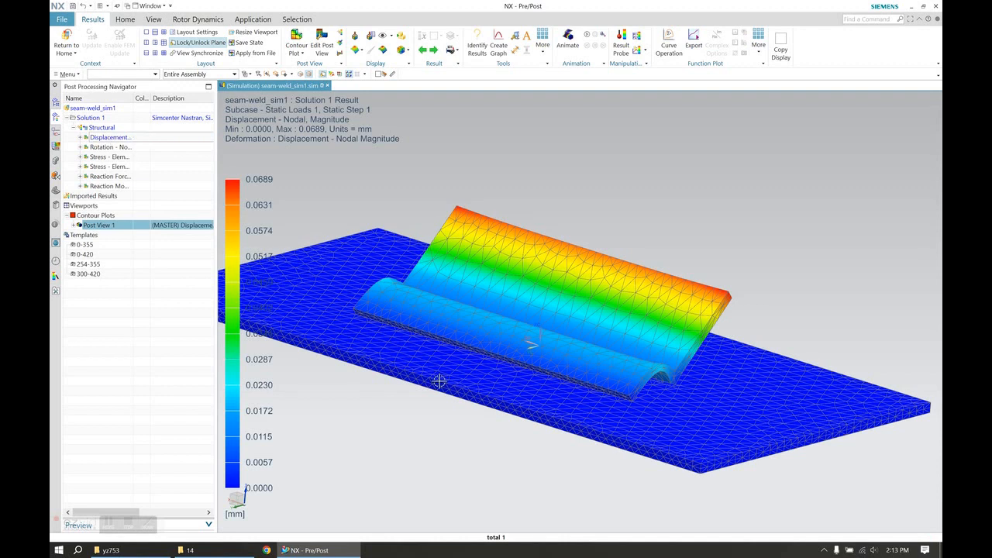
left_click_drag(530, 344, 393, 369)
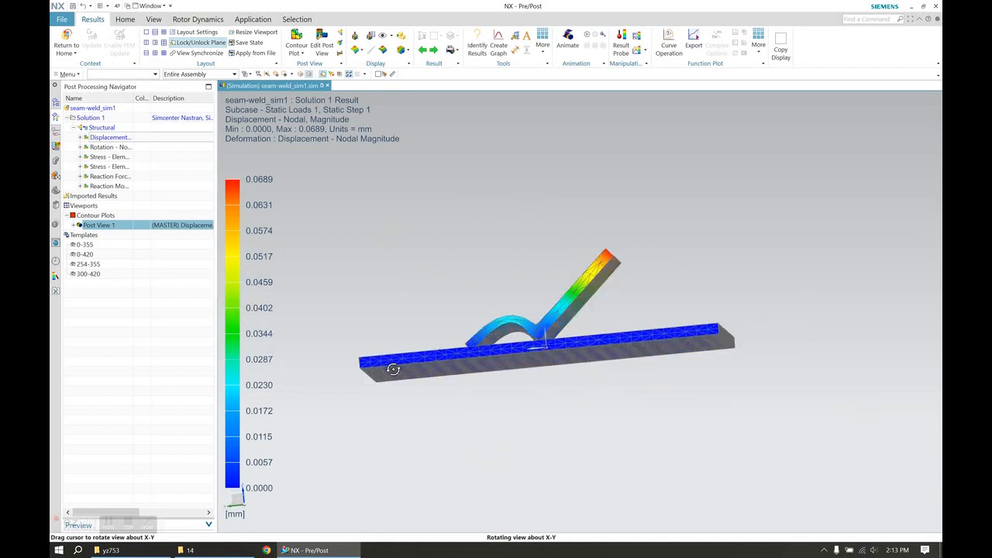
left_click_drag(393, 369, 516, 378)
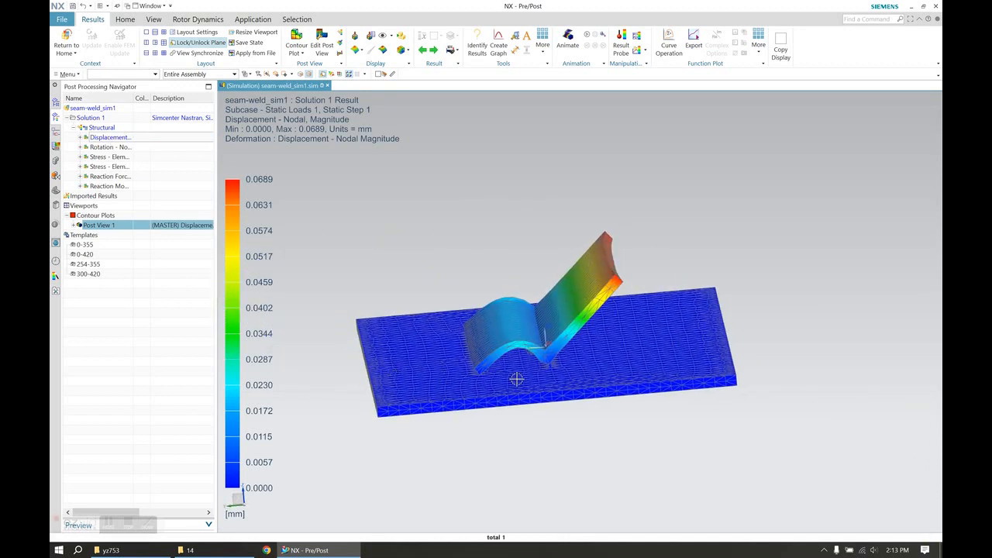
left_click_drag(517, 378, 502, 369)
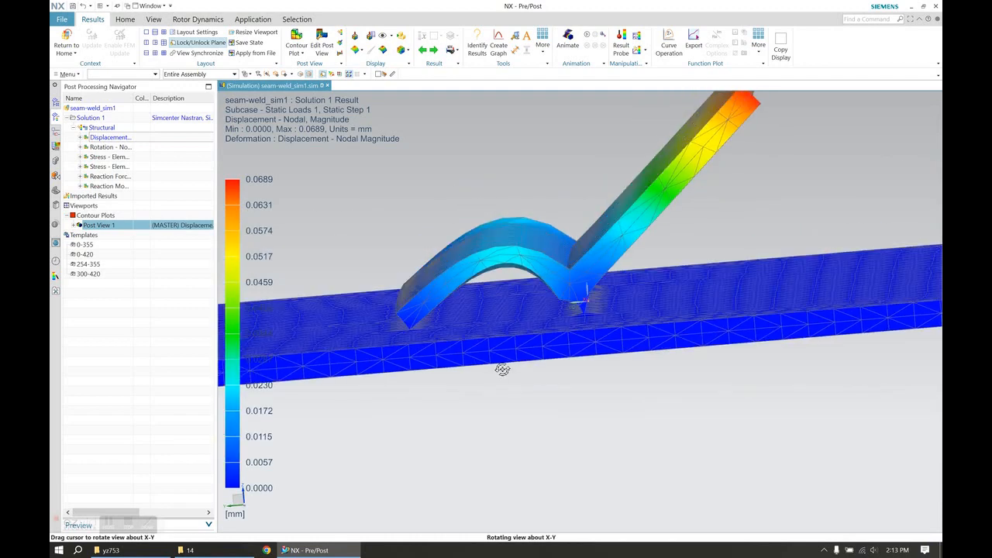
left_click_drag(502, 369, 359, 301)
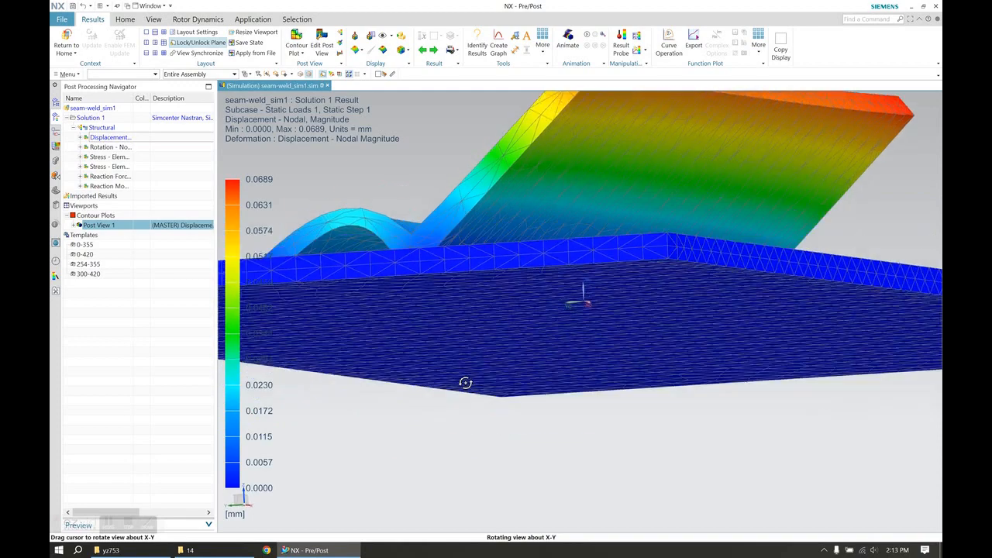
left_click_drag(465, 384, 477, 316)
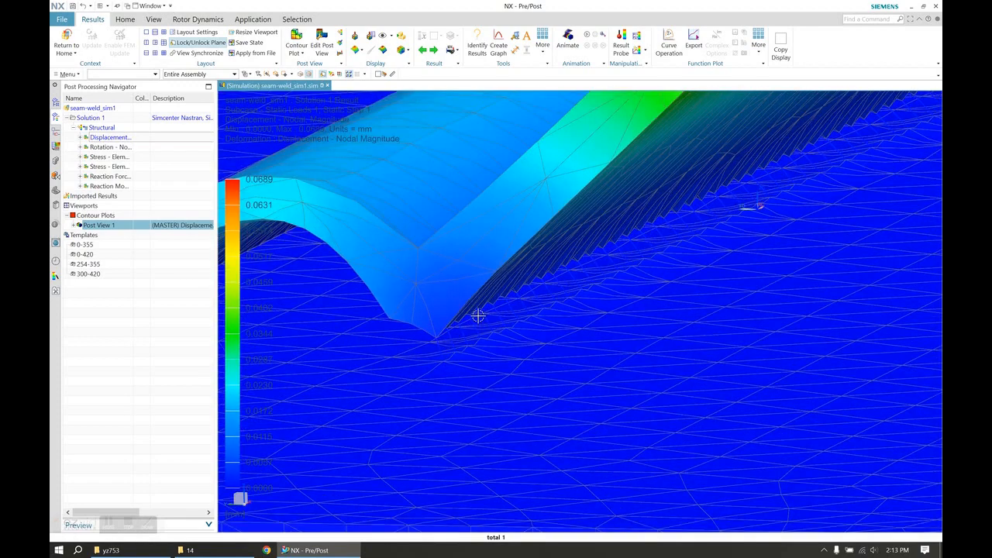
left_click_drag(477, 316, 481, 319)
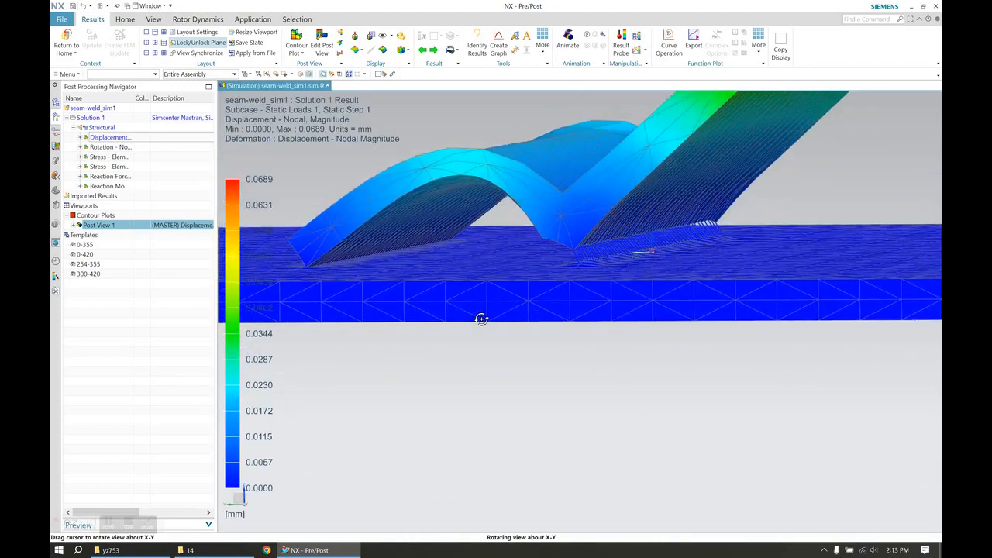
left_click_drag(480, 320, 490, 319)
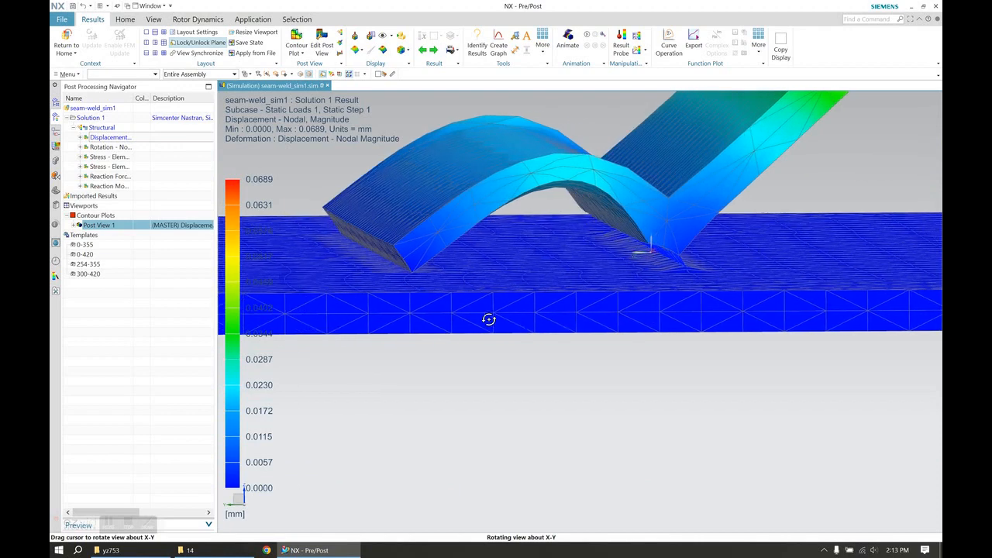